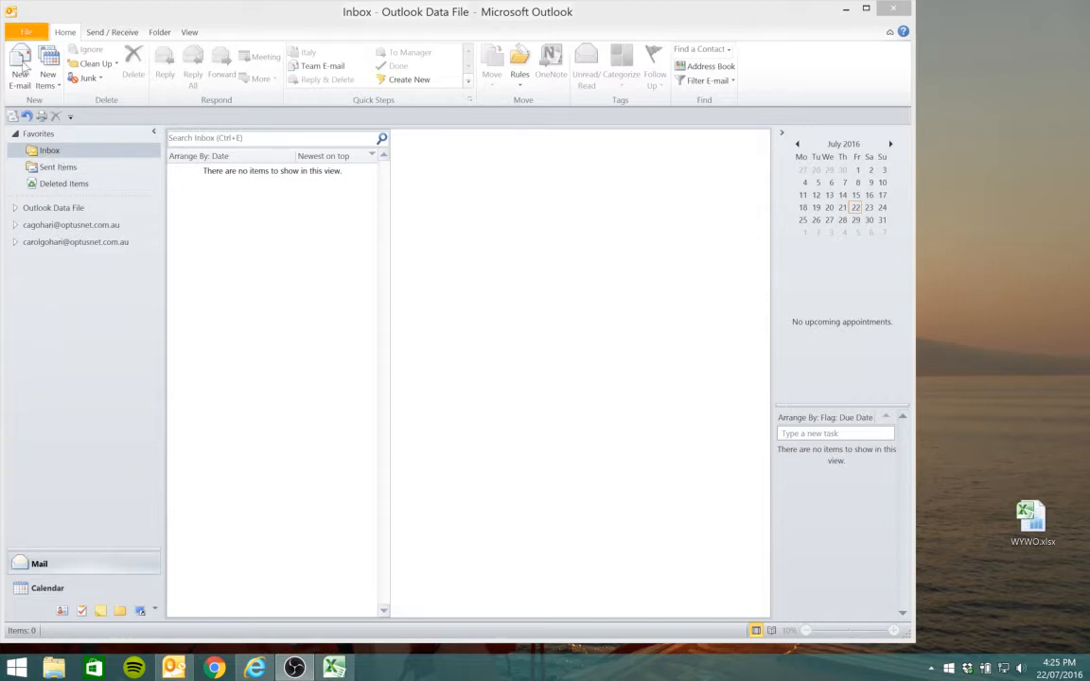
Start a new blank email and enter the subject 'Message'
{"action": "left_click", "coordinate": [19, 71]}
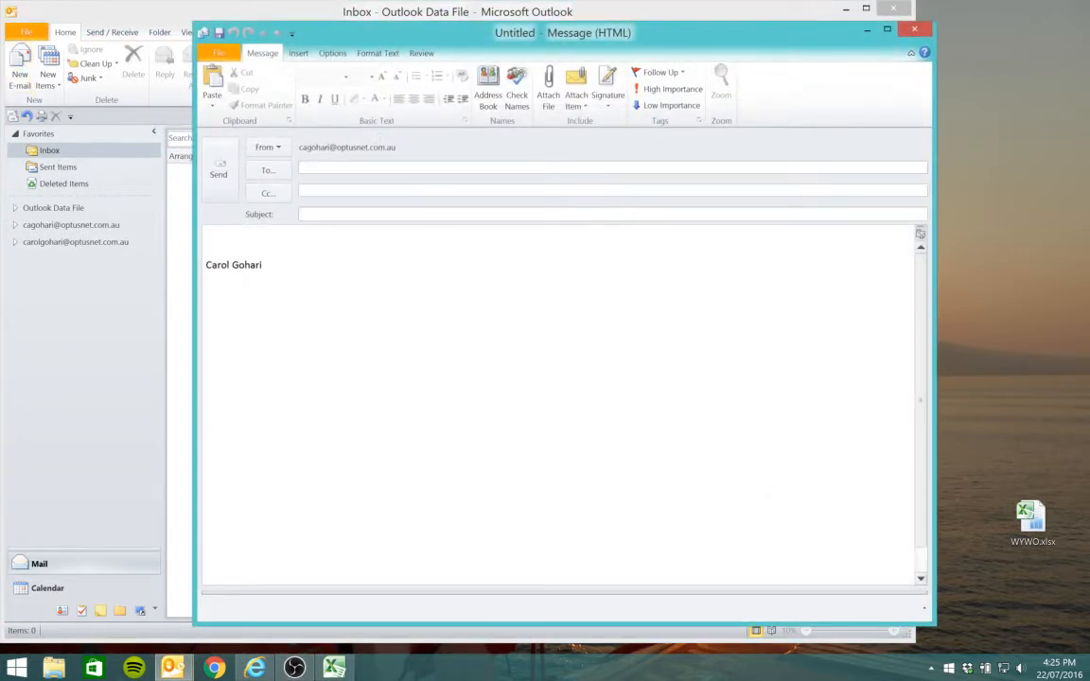
{"action": "type", "text": "Message"}
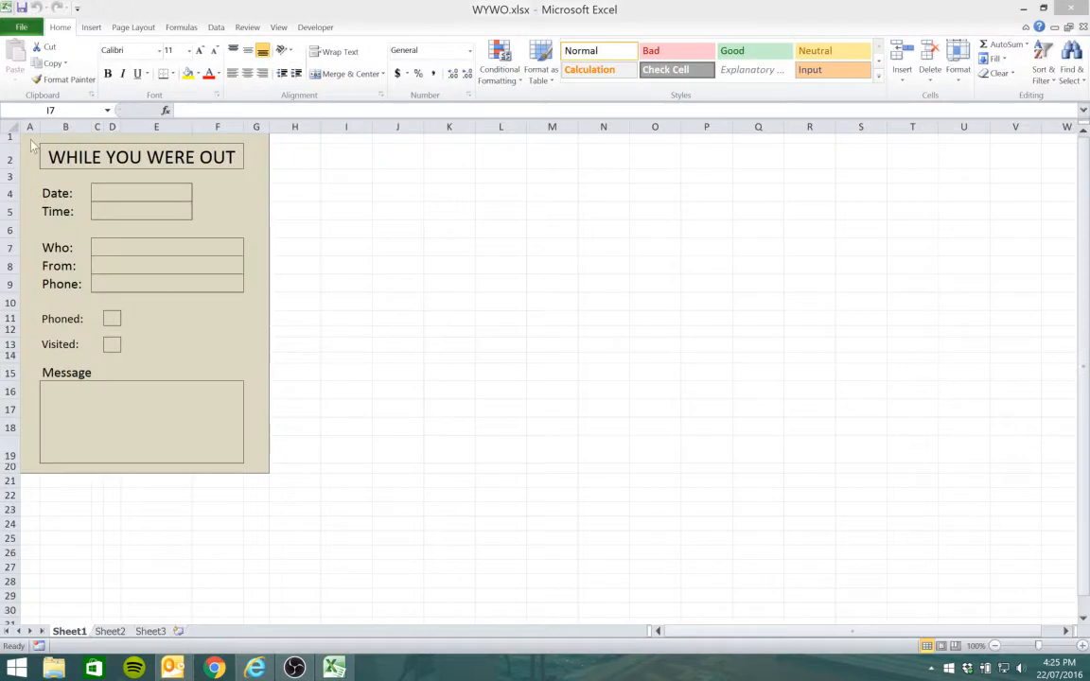
Select the While You Were Out form range and remove the signature below the pasted form
{"action": "left_click_drag", "start_coordinate": [28, 137], "coordinate": [255, 310]}
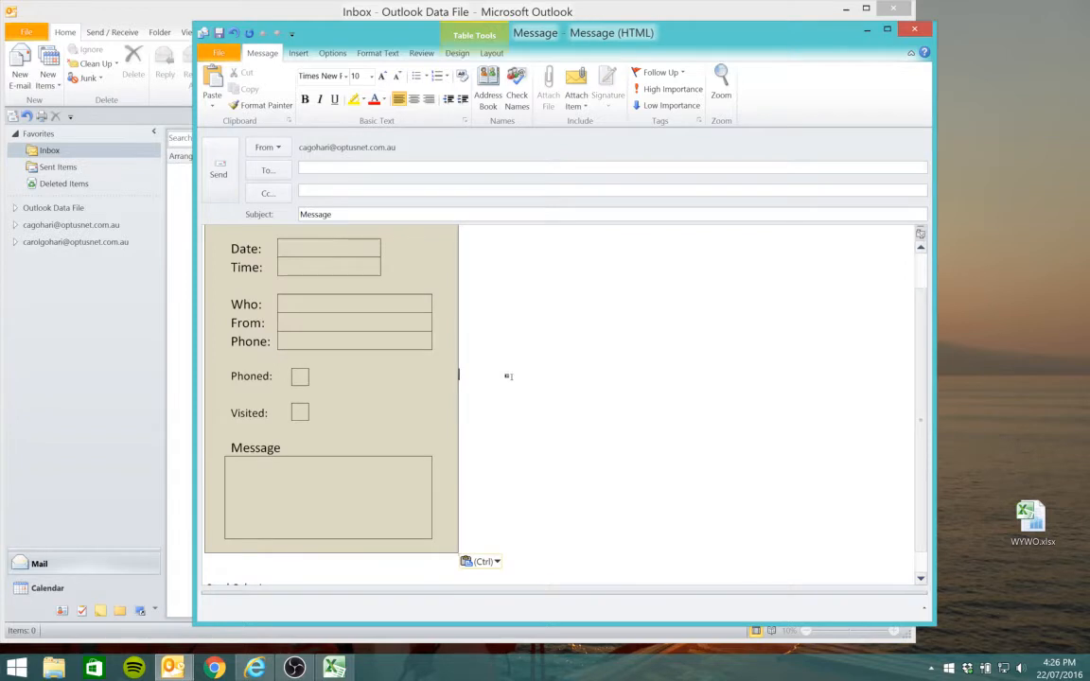
{"action": "scroll", "scroll_direction": "down", "scroll_amount": 3}
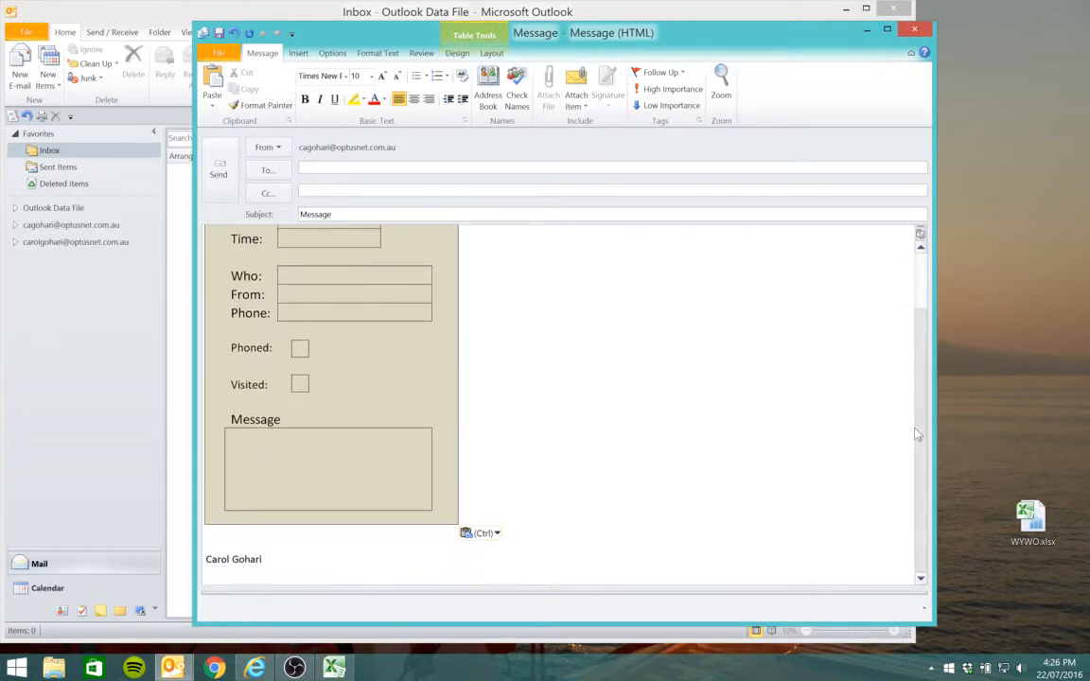
{"action": "left_click", "coordinate": [263, 559]}
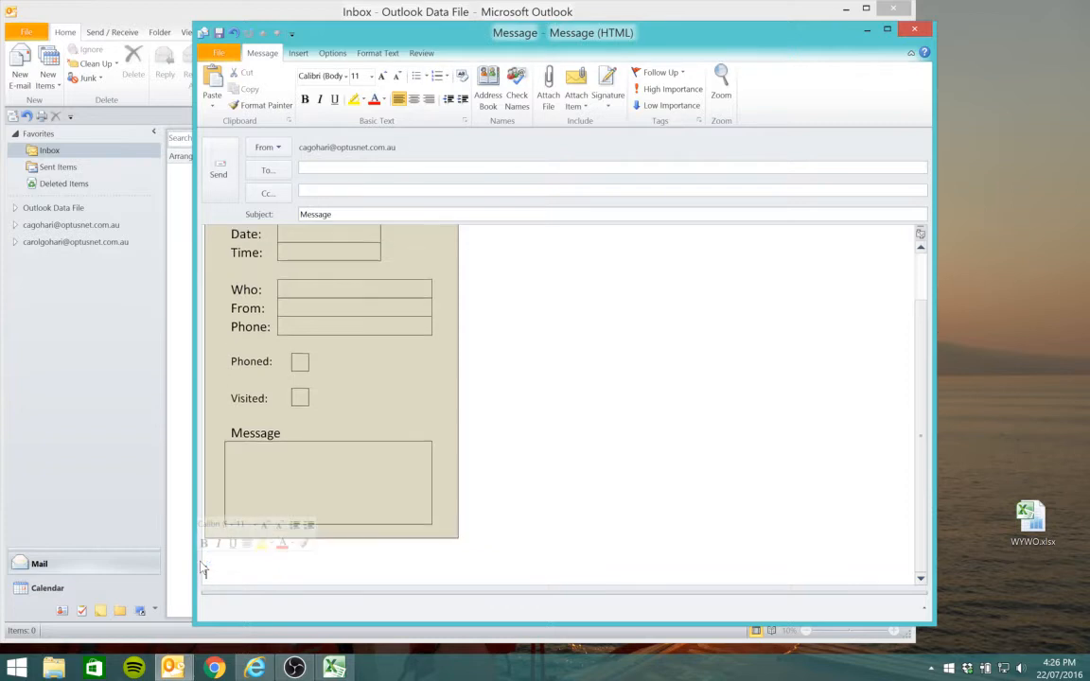
{"action": "scroll", "scroll_direction": "down", "scroll_amount": 3}
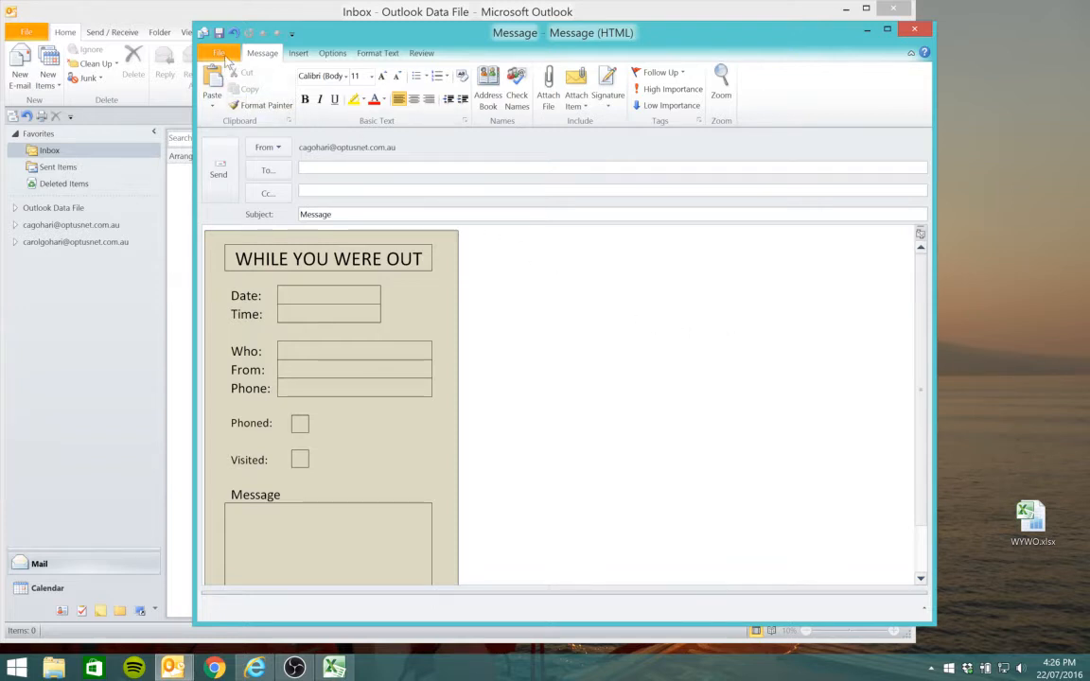
Save the message as Outlook Template 'WYWO.oft', then close it and confirm saving
{"action": "left_click", "coordinate": [218, 52]}
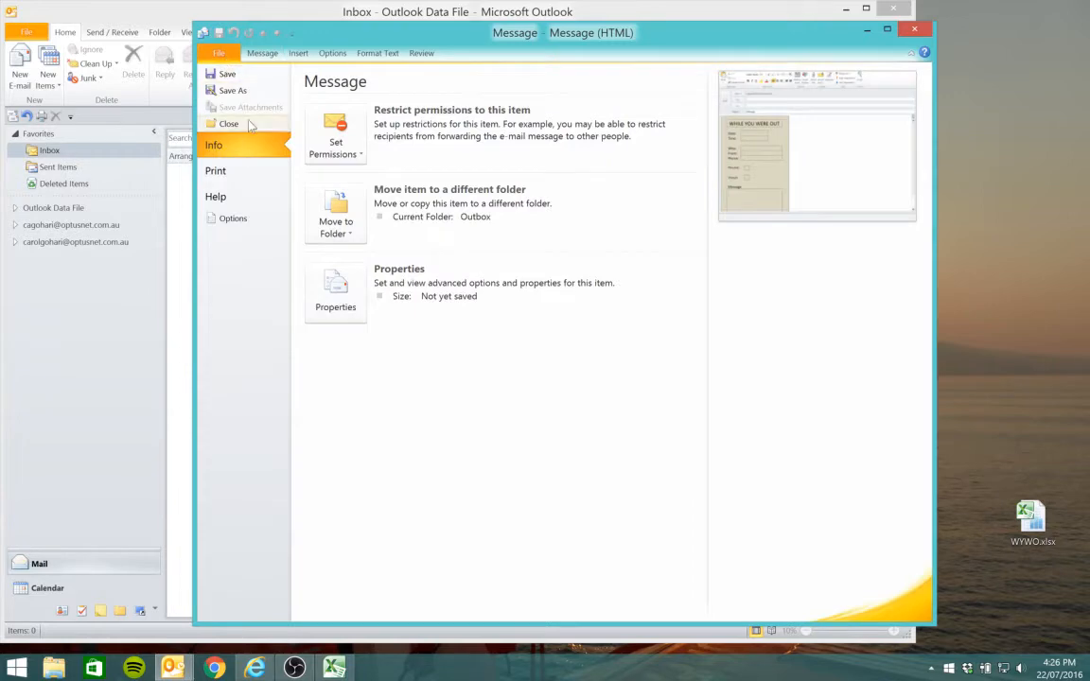
{"action": "left_click", "coordinate": [233, 90]}
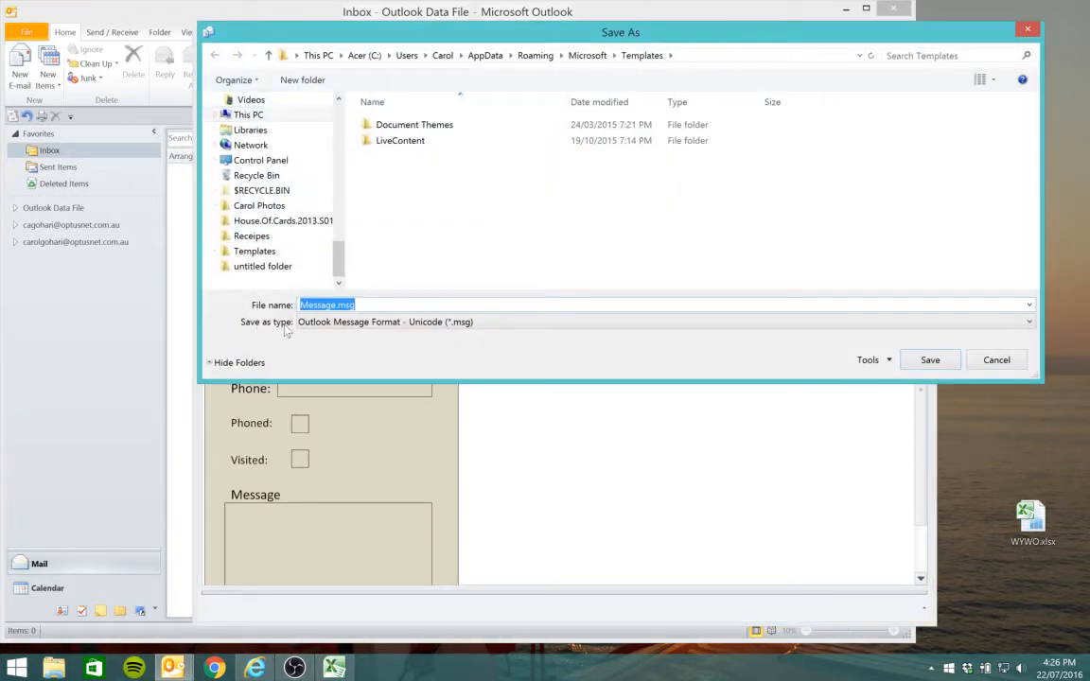
{"action": "left_click", "coordinate": [1027, 322]}
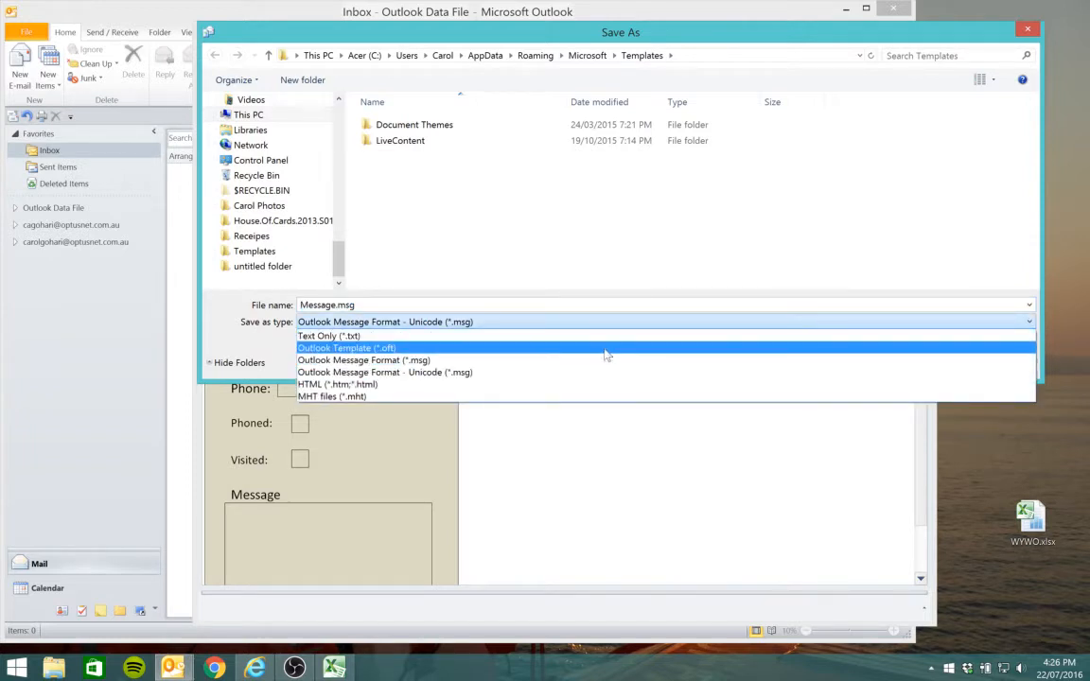
{"action": "left_click", "coordinate": [346, 348]}
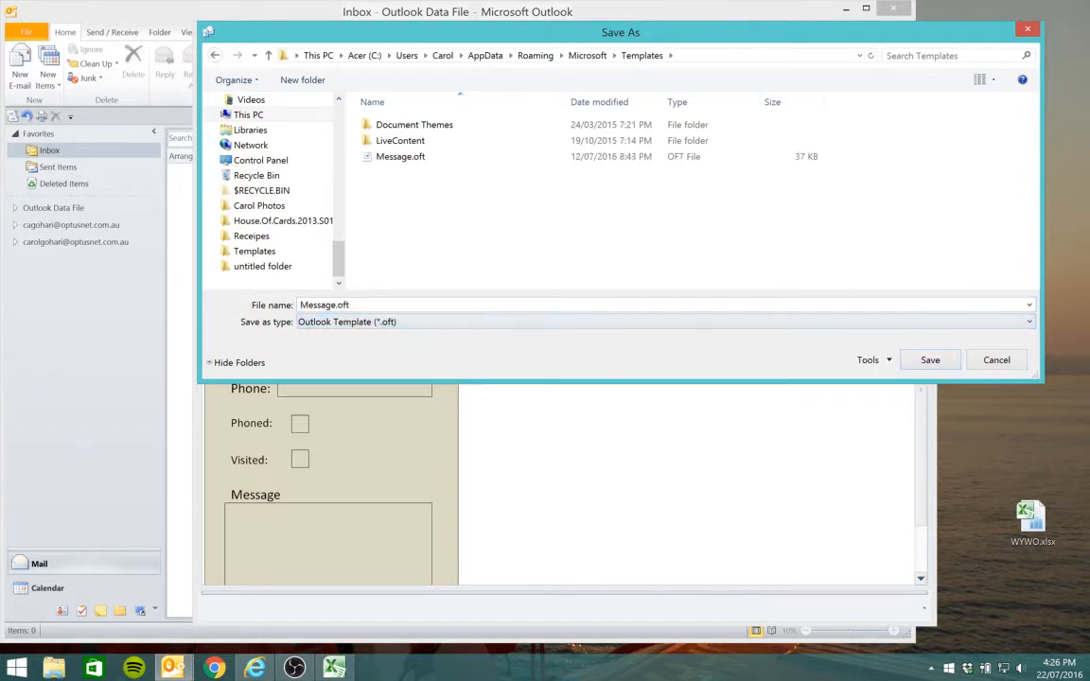
{"action": "triple_click", "coordinate": [324, 305]}
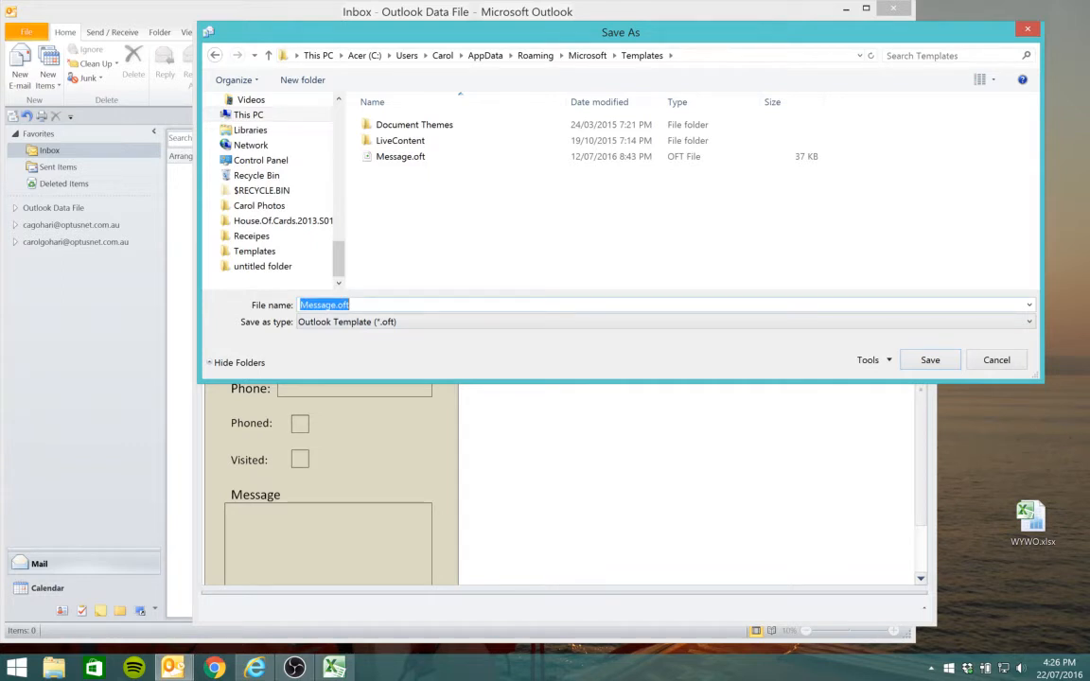
{"action": "type", "text": "WYWO.oft"}
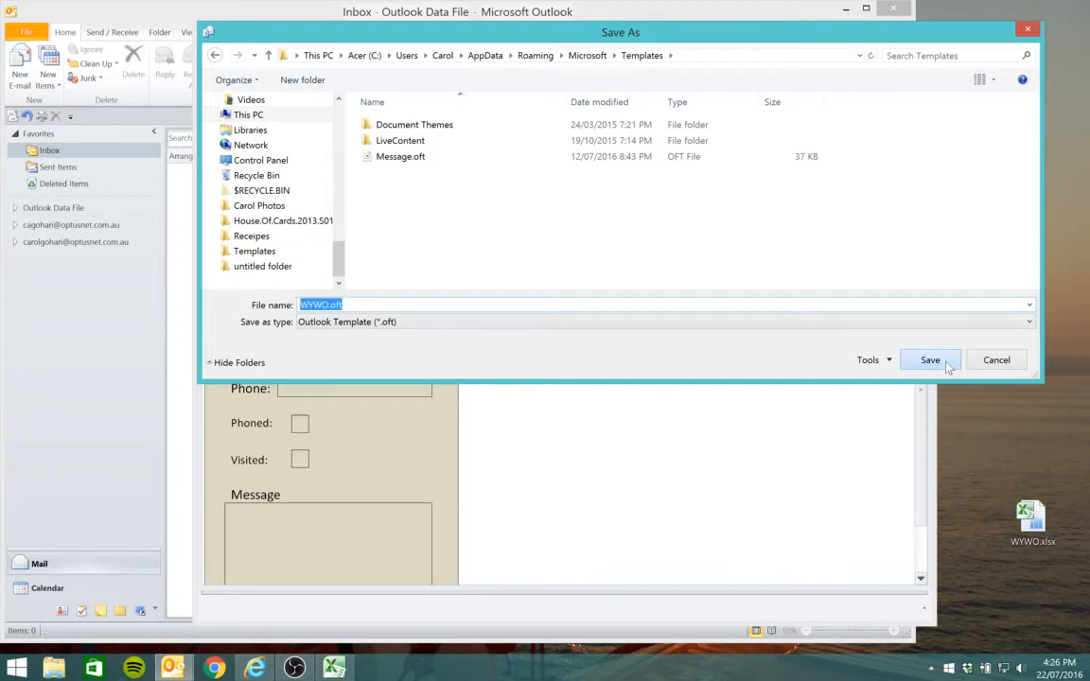
{"action": "left_click", "coordinate": [929, 360]}
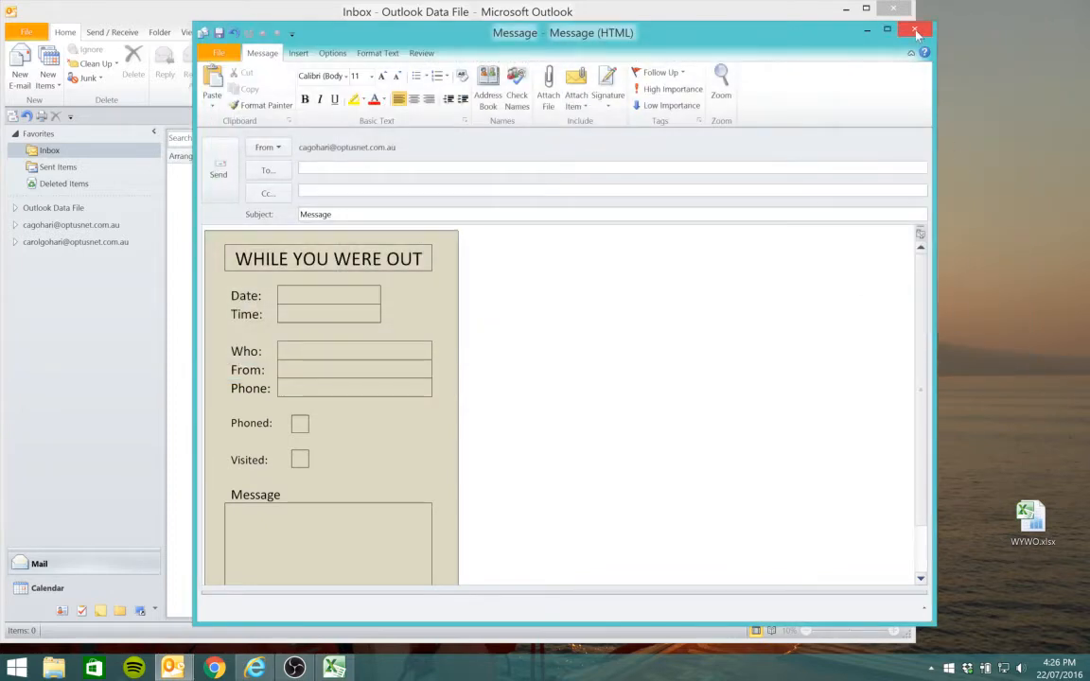
{"action": "left_click", "coordinate": [915, 30]}
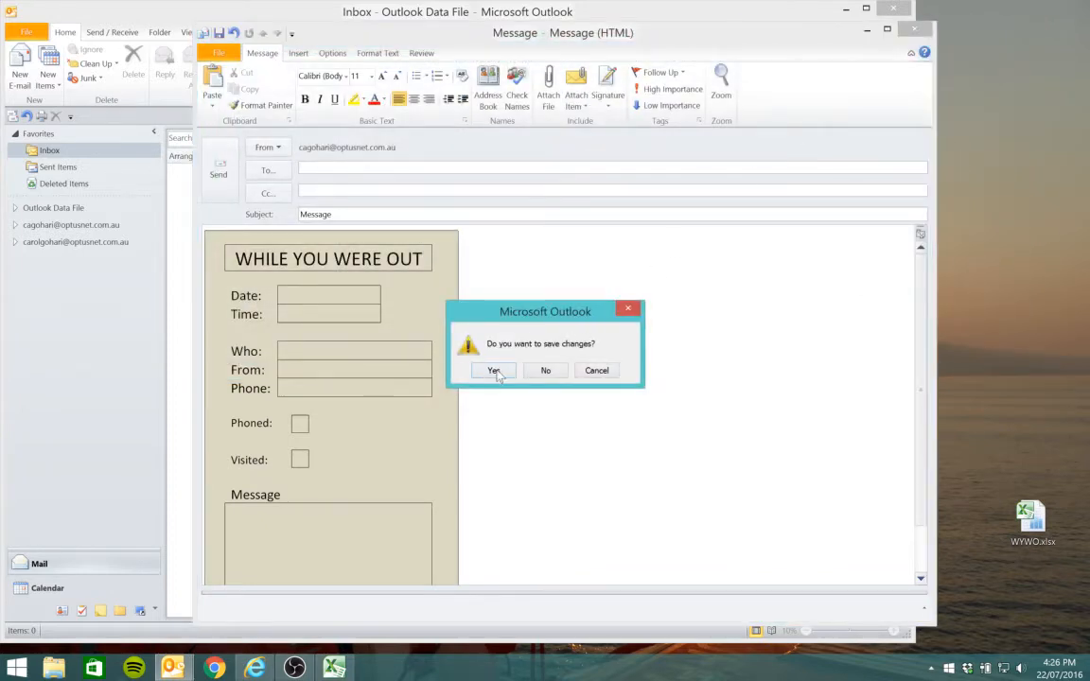
{"action": "left_click", "coordinate": [546, 370]}
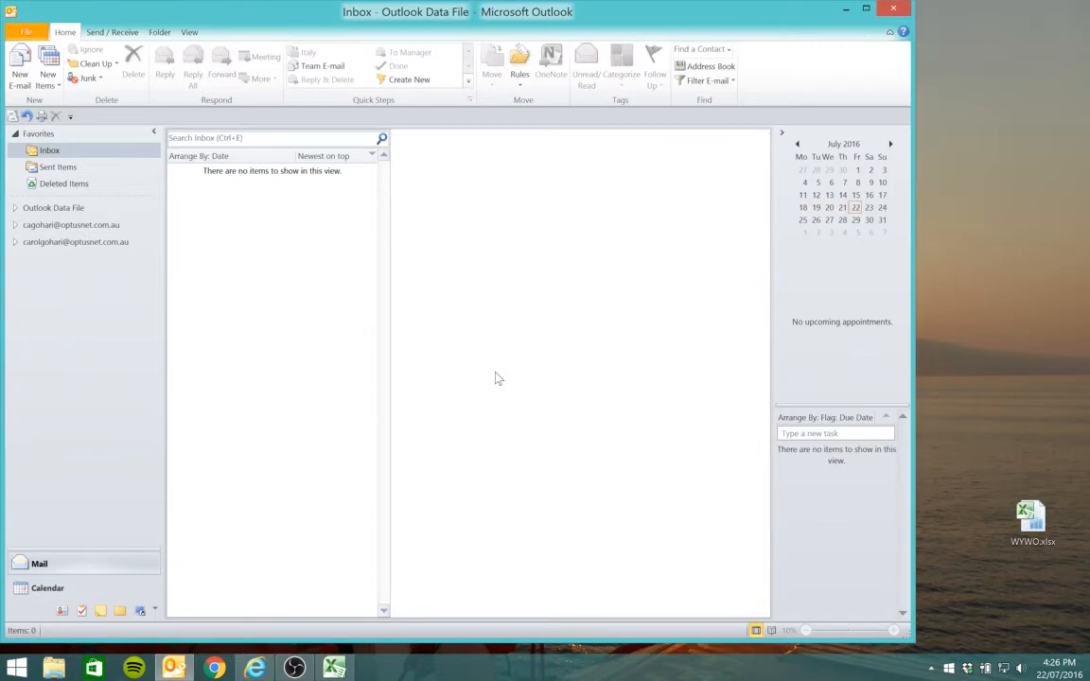
{"action": "mouse_move", "coordinate": [235, 194]}
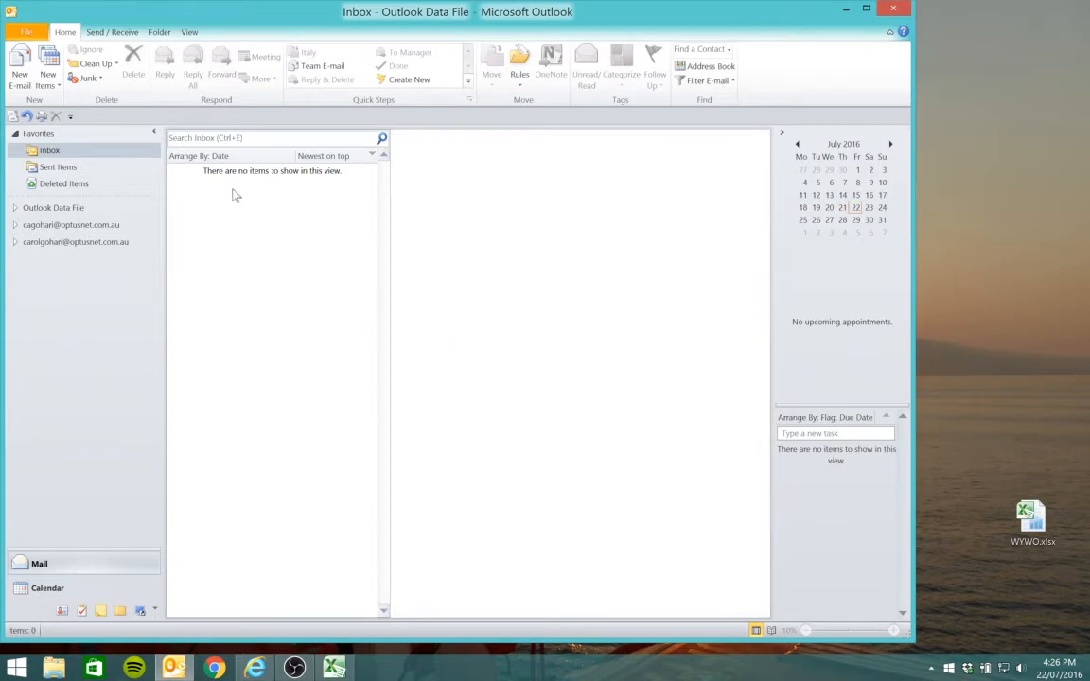
{"action": "mouse_move", "coordinate": [214, 176]}
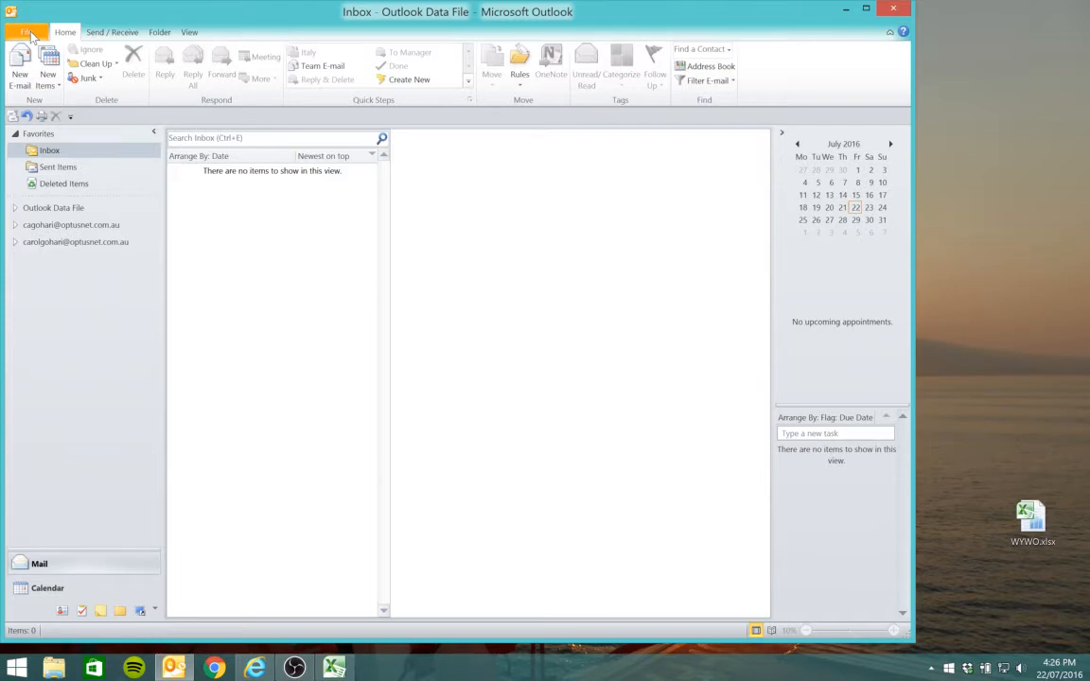
Tick Developer under Customize Ribbon in Outlook Options and apply
{"action": "left_click", "coordinate": [26, 32]}
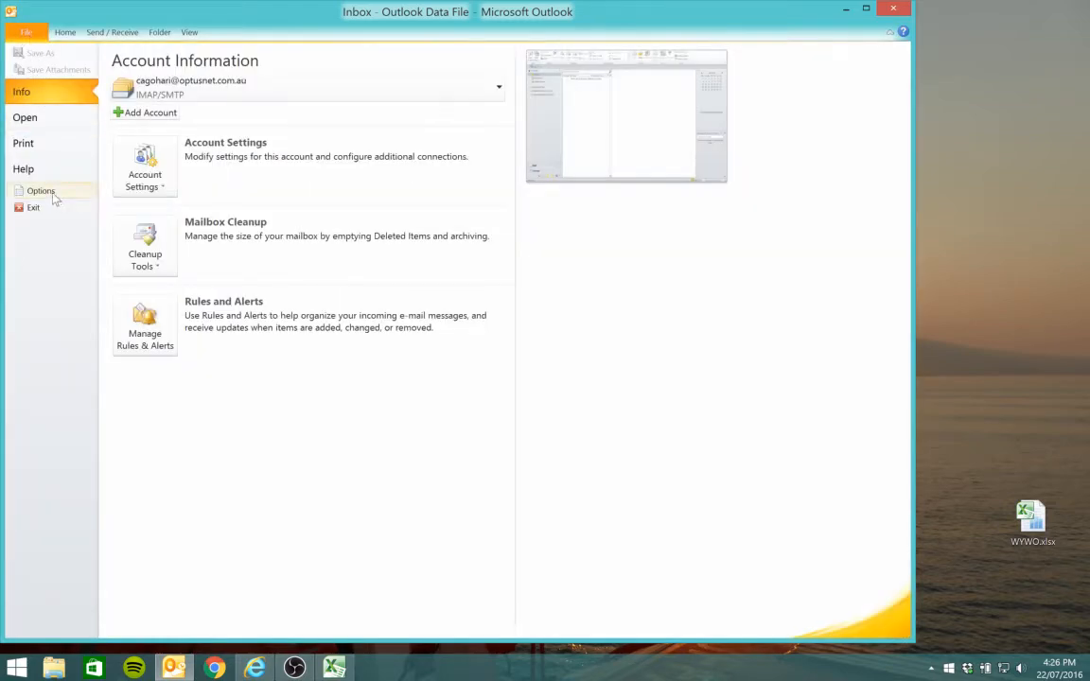
{"action": "left_click", "coordinate": [41, 190]}
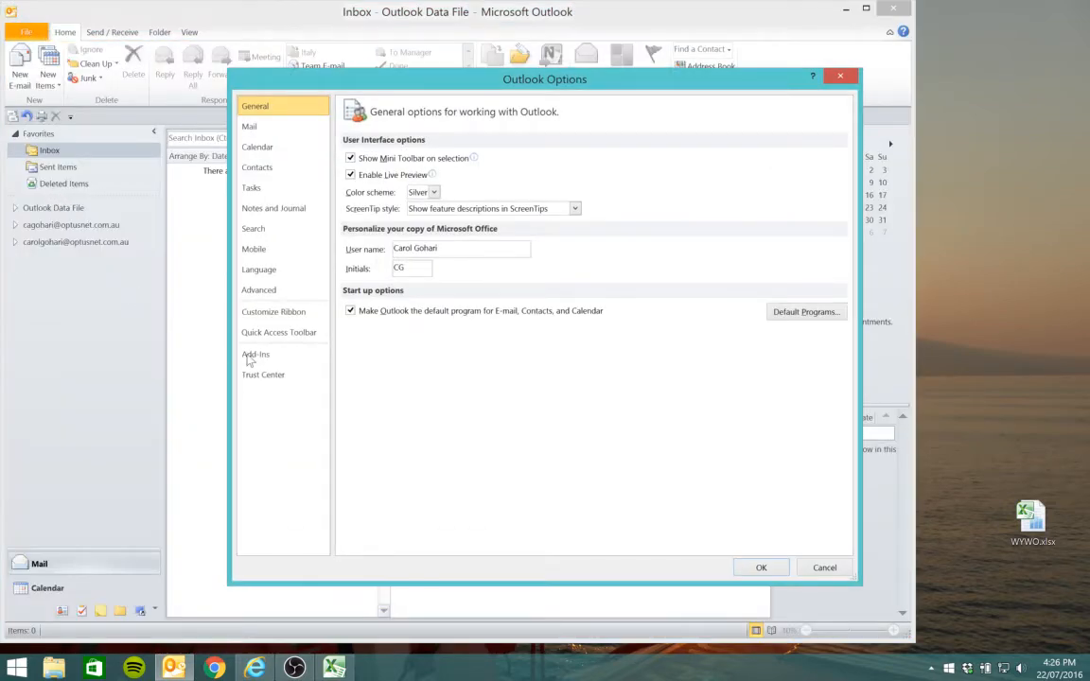
{"action": "left_click", "coordinate": [273, 312]}
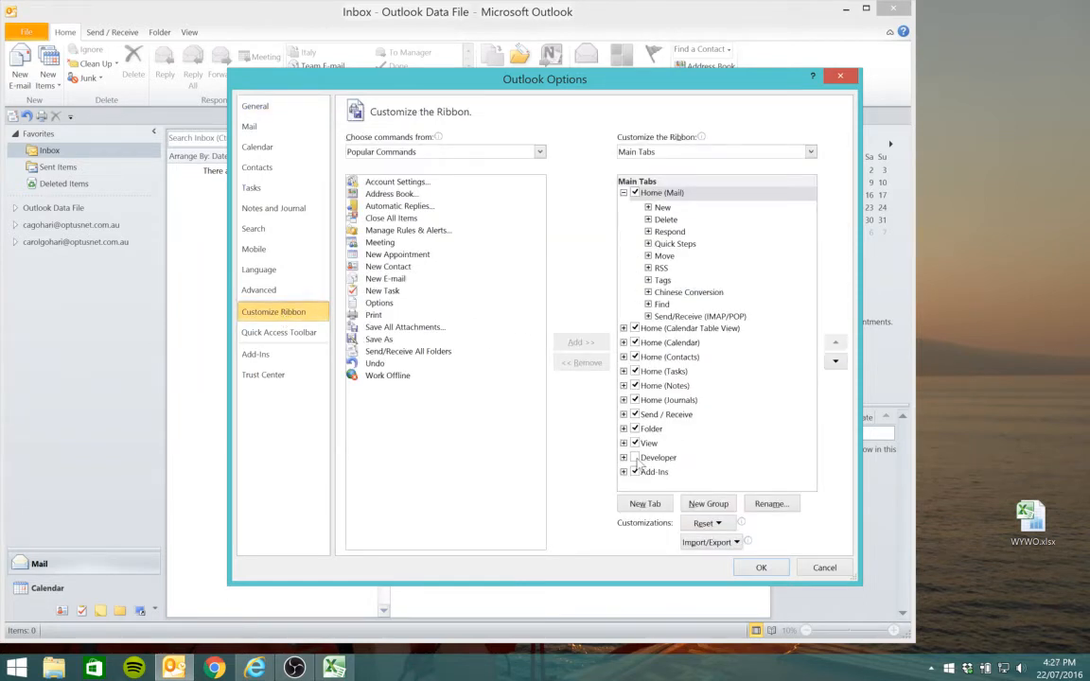
{"action": "left_click", "coordinate": [658, 457]}
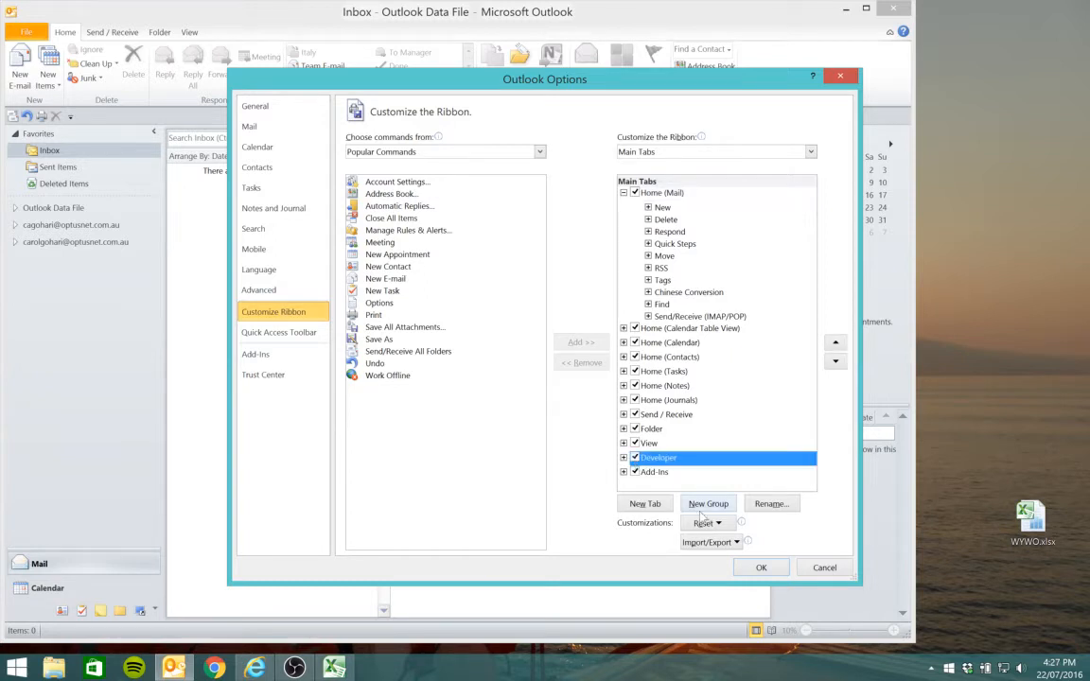
{"action": "left_click", "coordinate": [760, 568]}
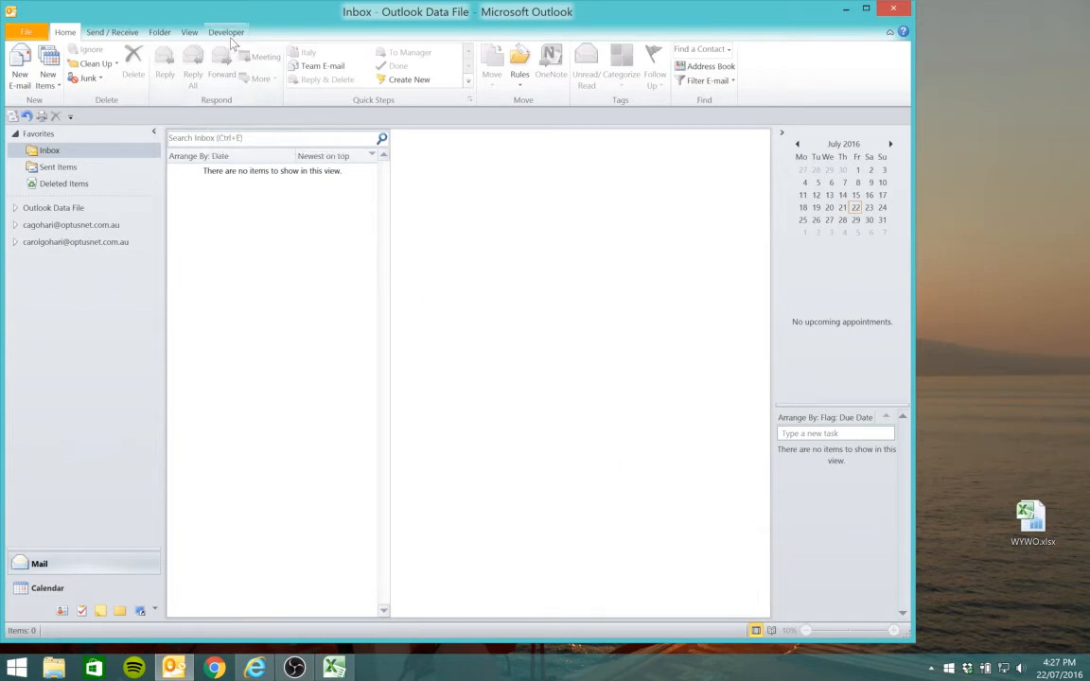
{"action": "mouse_move", "coordinate": [227, 38]}
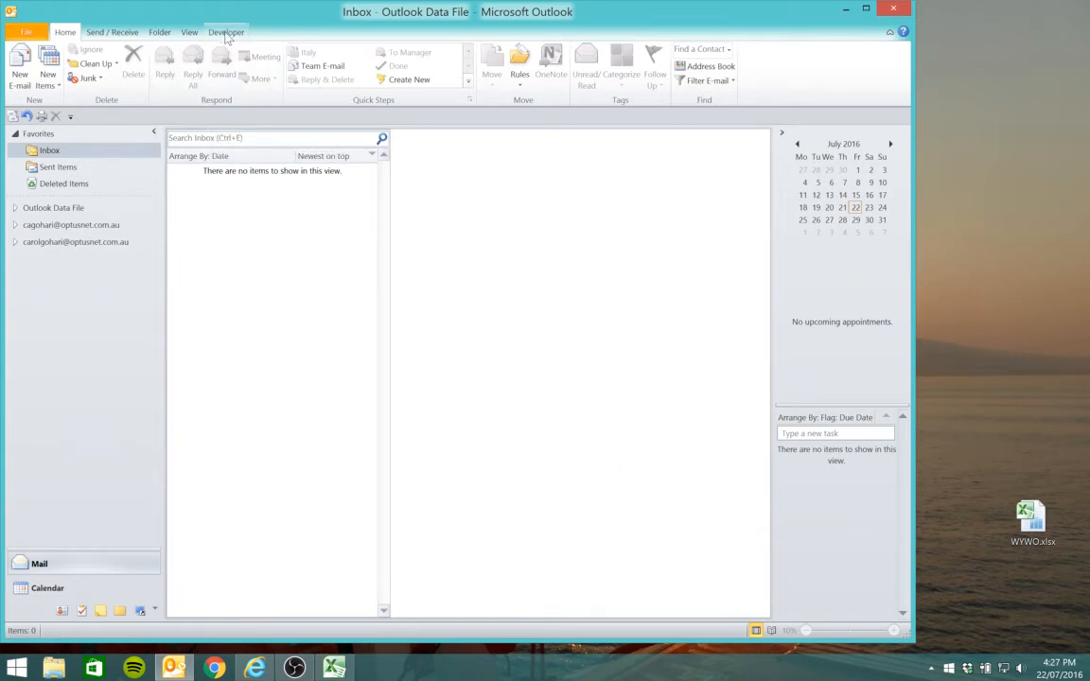
Open the VBA editor from the Developer tab and declare Sub WYWO
{"action": "left_click", "coordinate": [225, 31]}
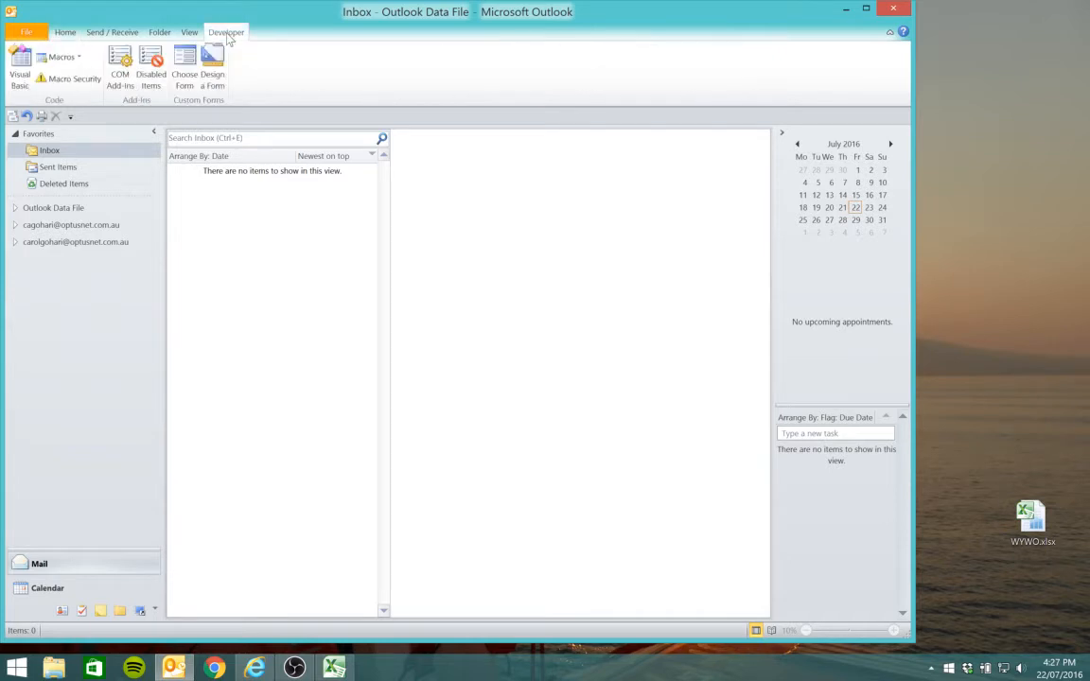
{"action": "mouse_move", "coordinate": [20, 66]}
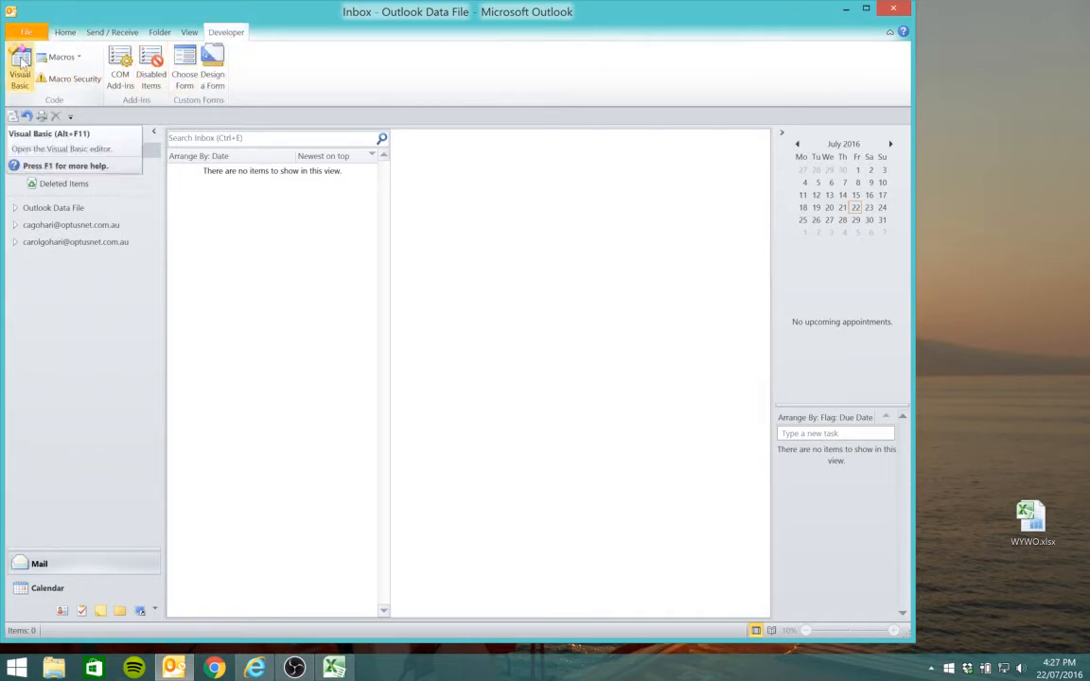
{"action": "left_click", "coordinate": [20, 71]}
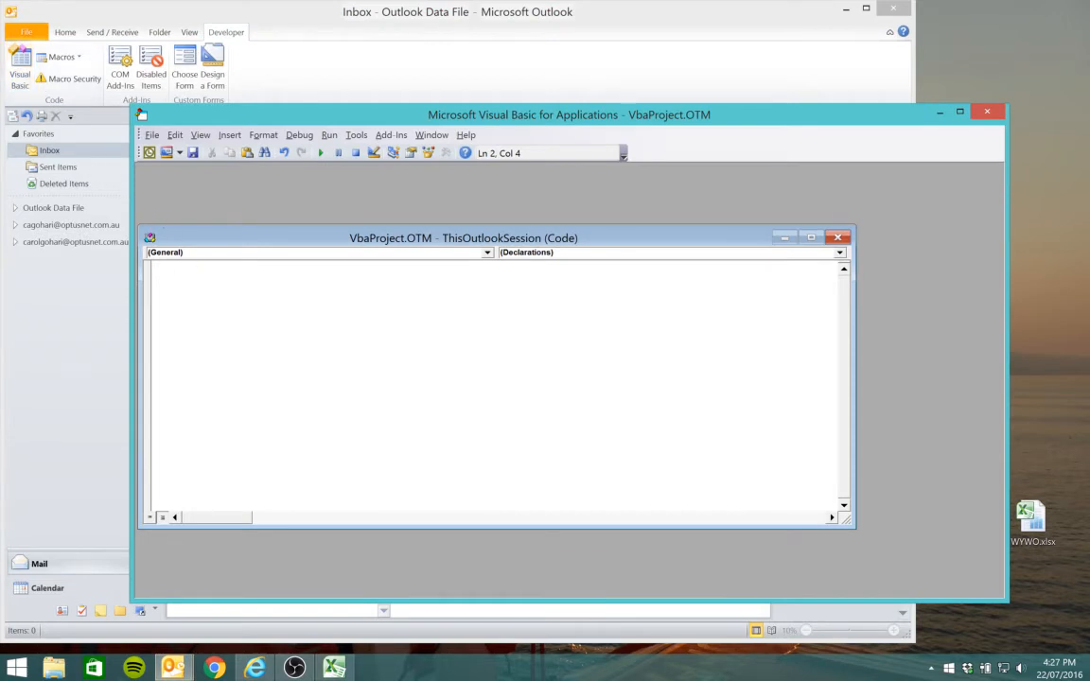
{"action": "type", "text": "Sub"}
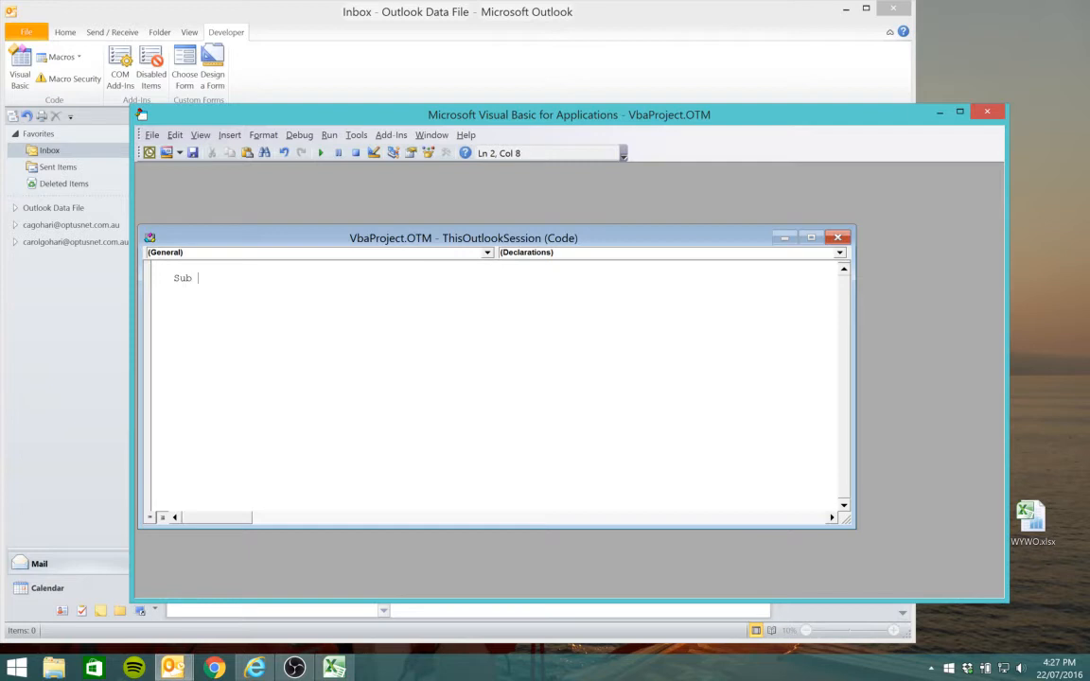
{"action": "type", "text": "WYWO"}
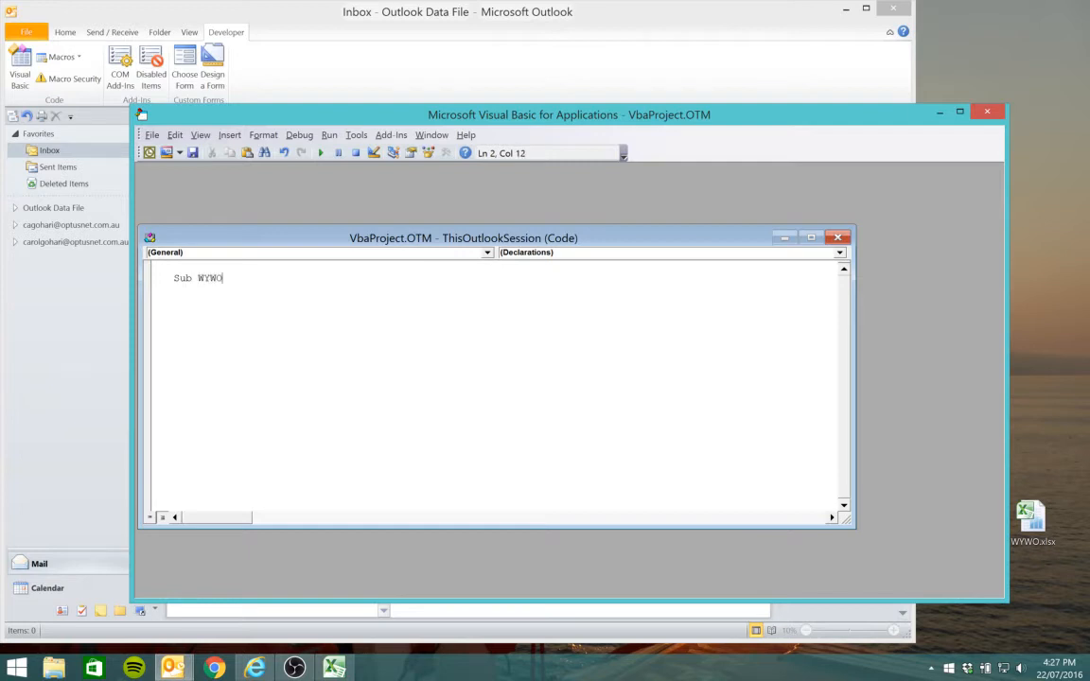
{"action": "key", "text": "Enter"}
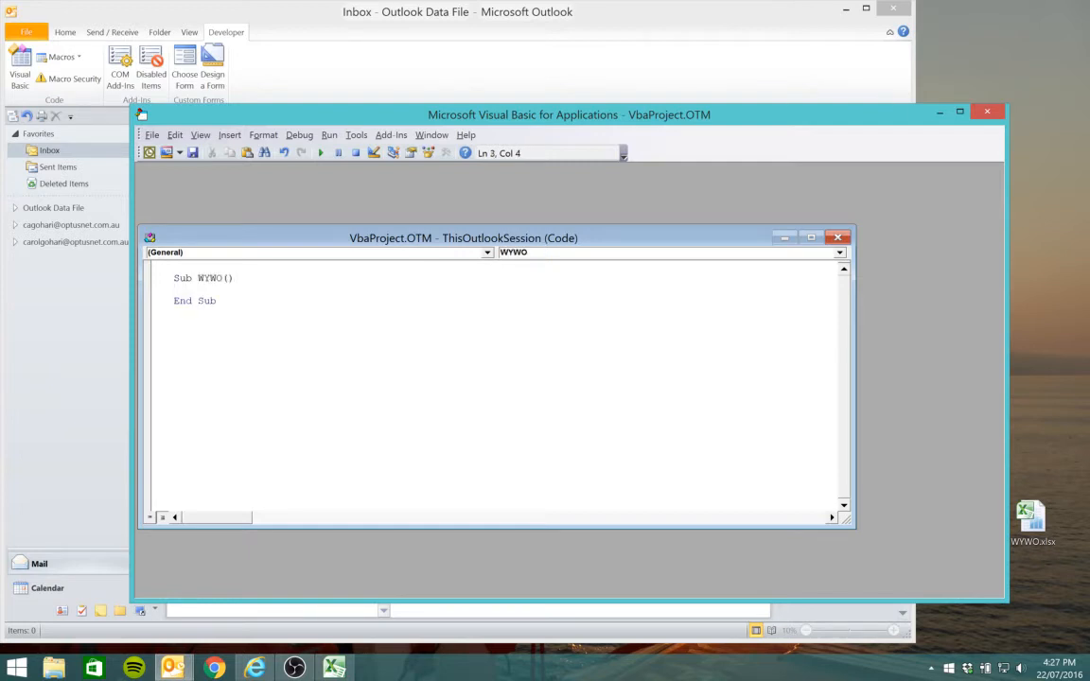
Write Set msg = Application.CreateItemFromTemplate with the AppData Roaming Microsoft templates\wywo.oft path
{"action": "type", "text": "s"}
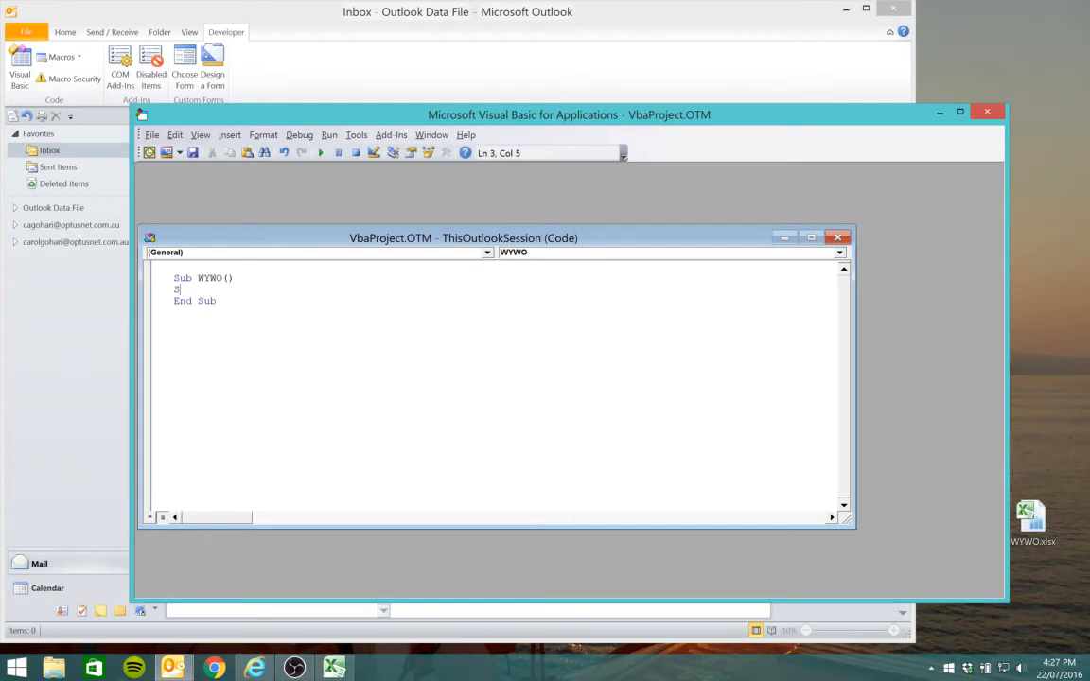
{"action": "type", "text": "et msg"}
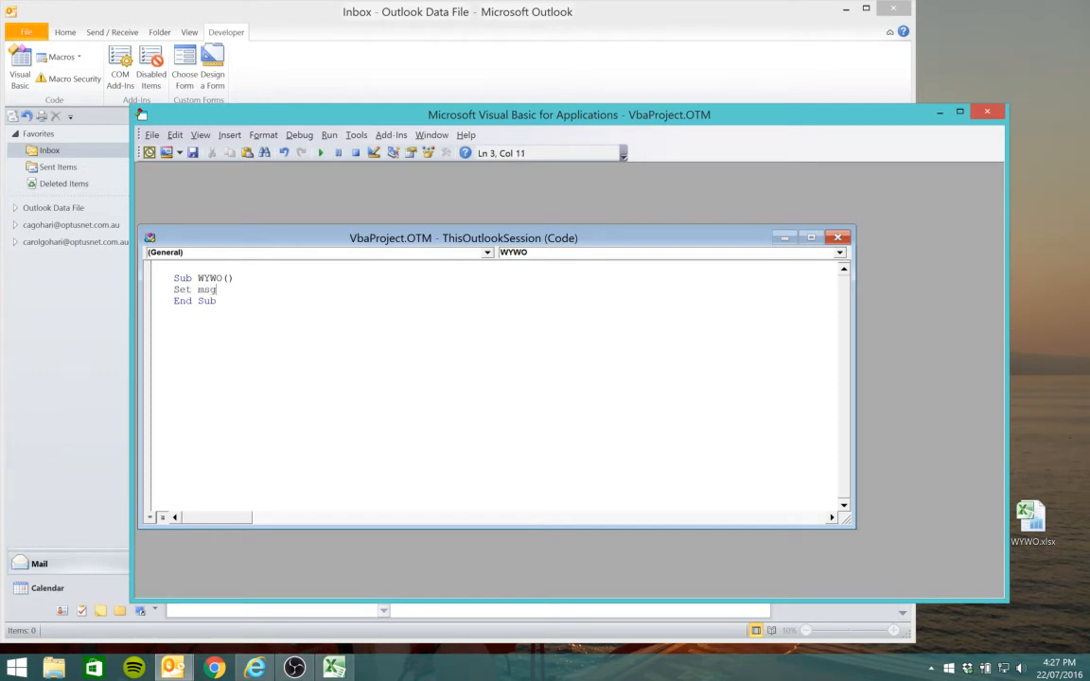
{"action": "type", "text": "="}
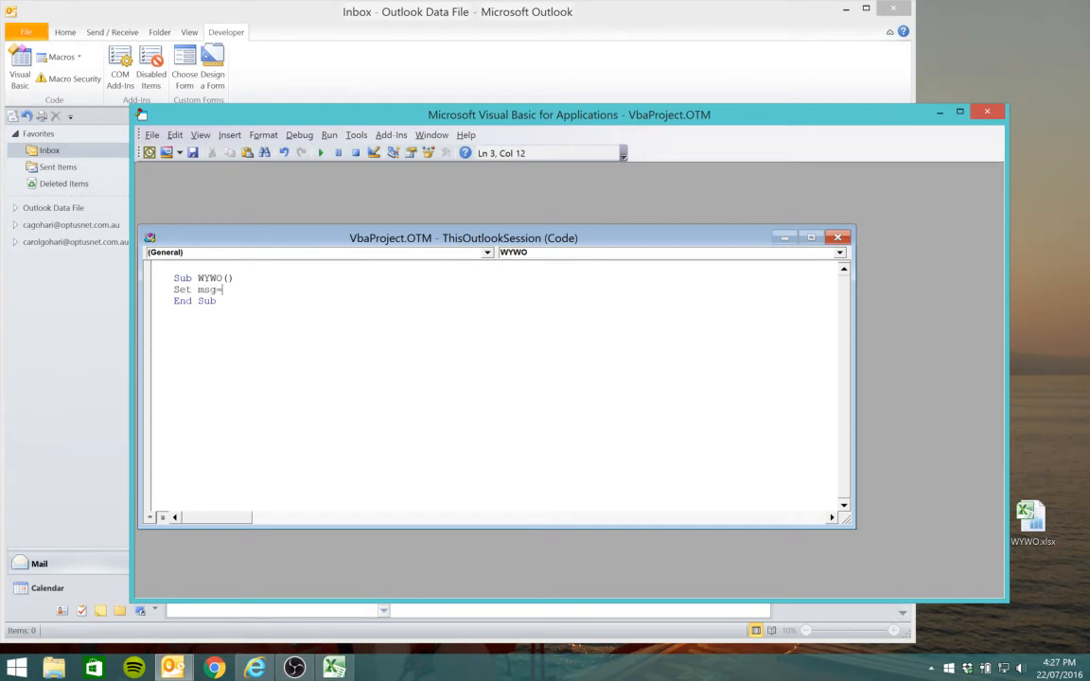
{"action": "type", "text": "Applica"}
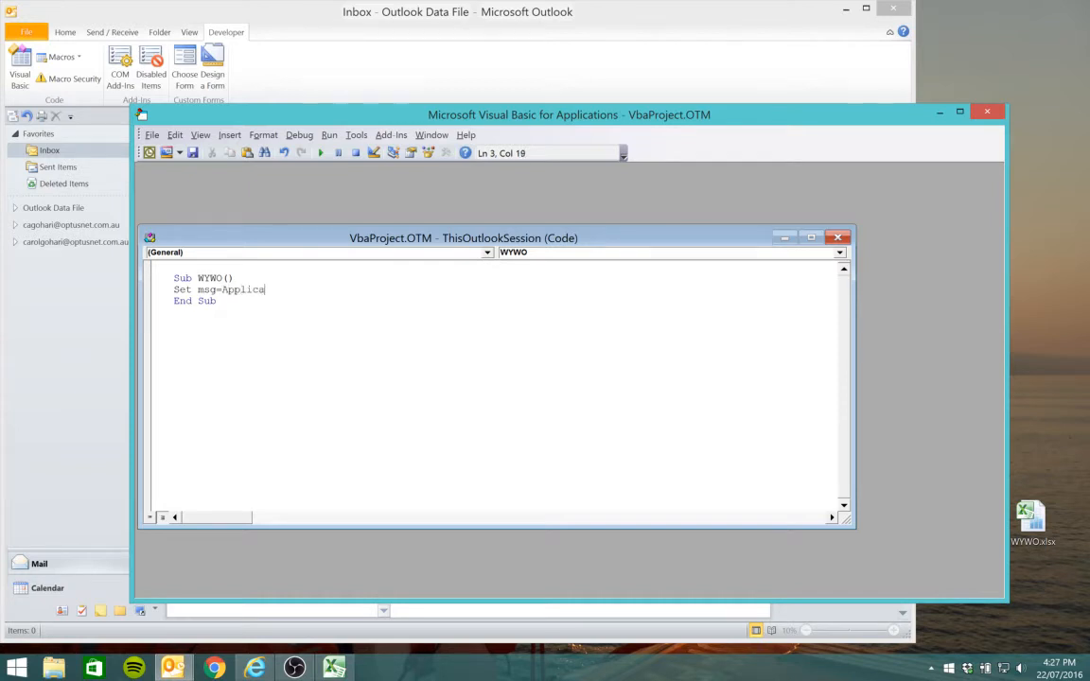
{"action": "type", "text": ".c"}
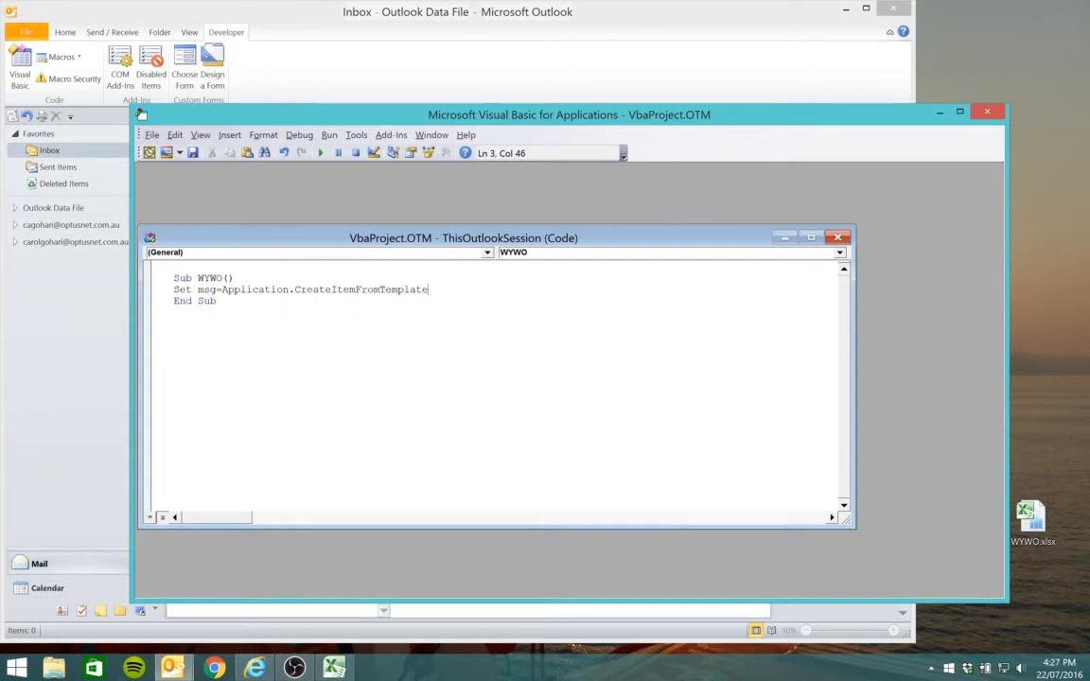
{"action": "type", "text": "("}
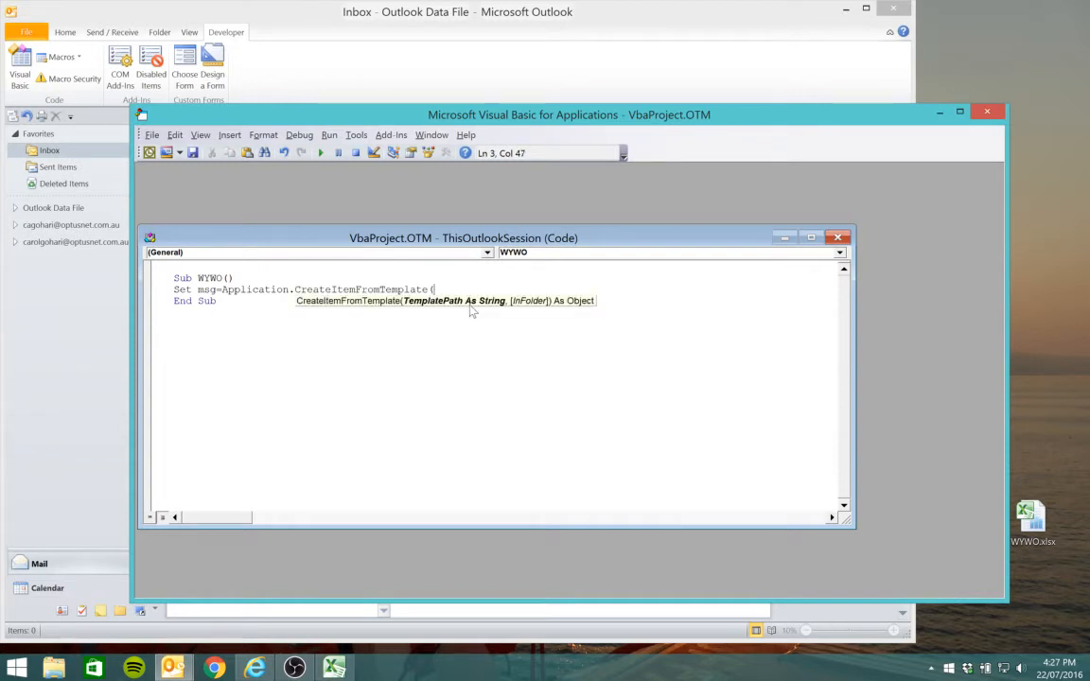
{"action": "type", "text": "\""}
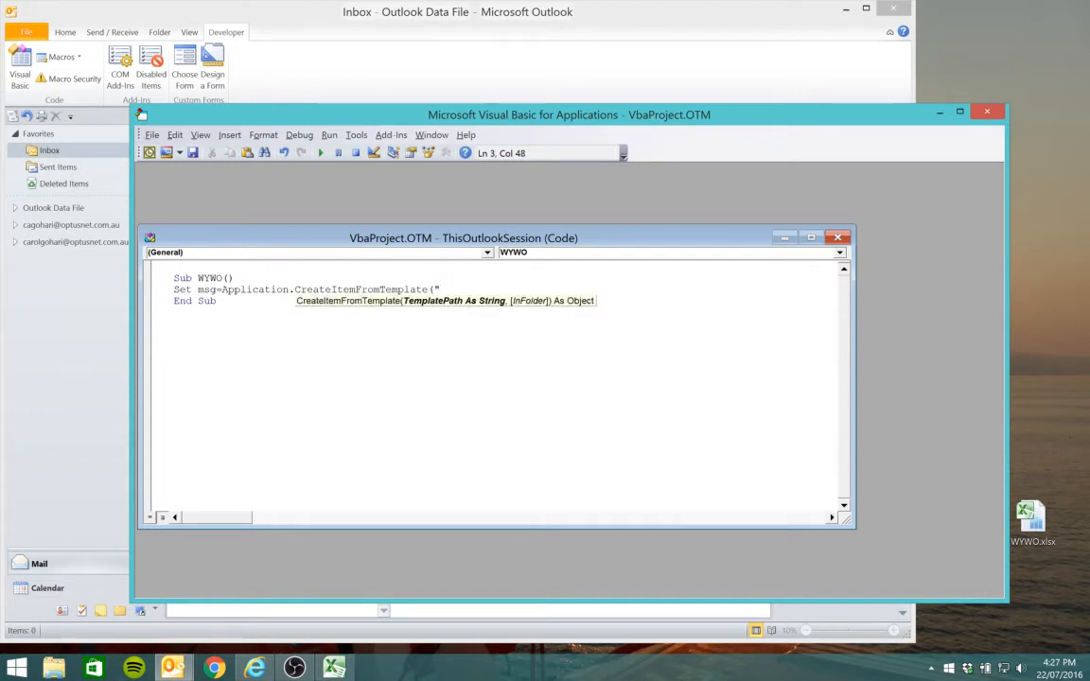
{"action": "type", "text": ":"}
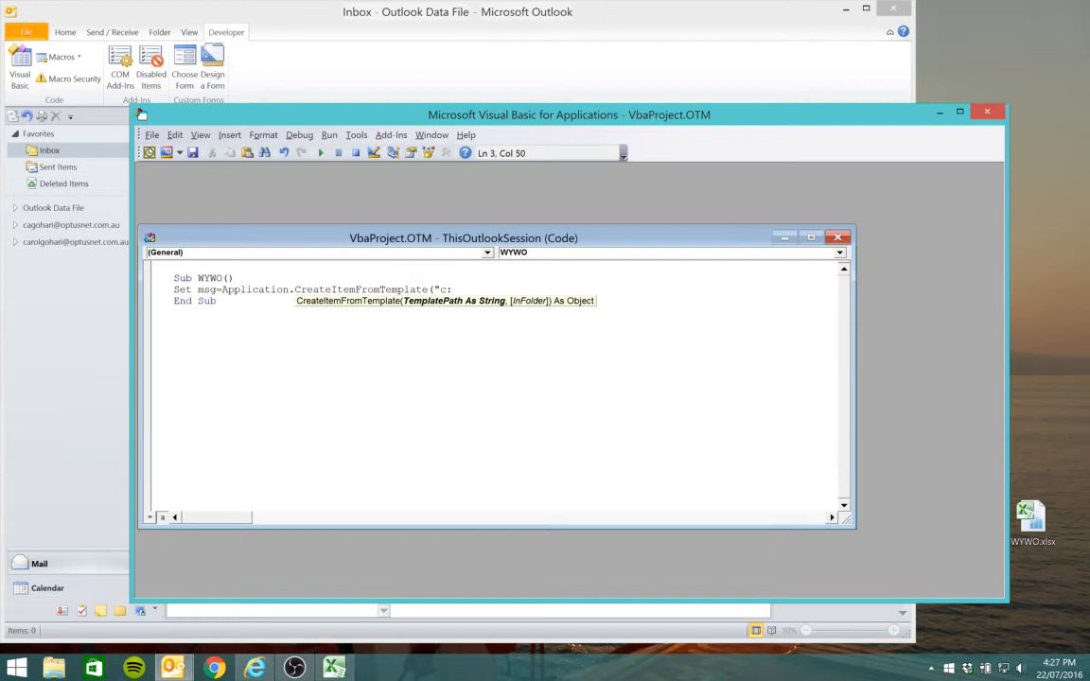
{"action": "type", "text": "\\"}
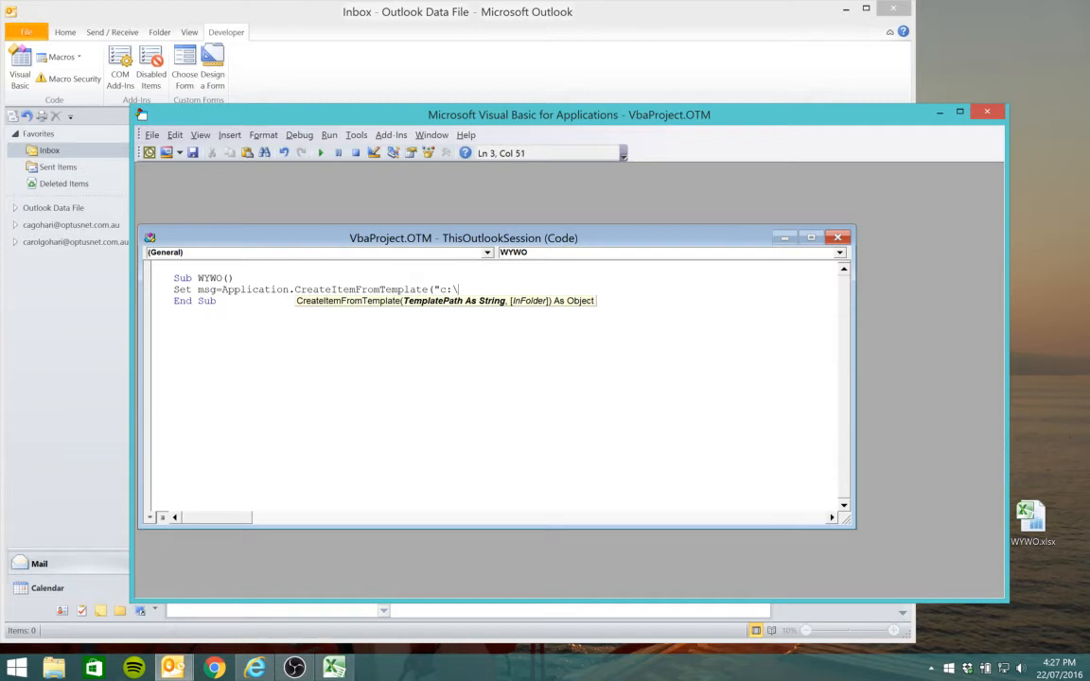
{"action": "type", "text": "us"}
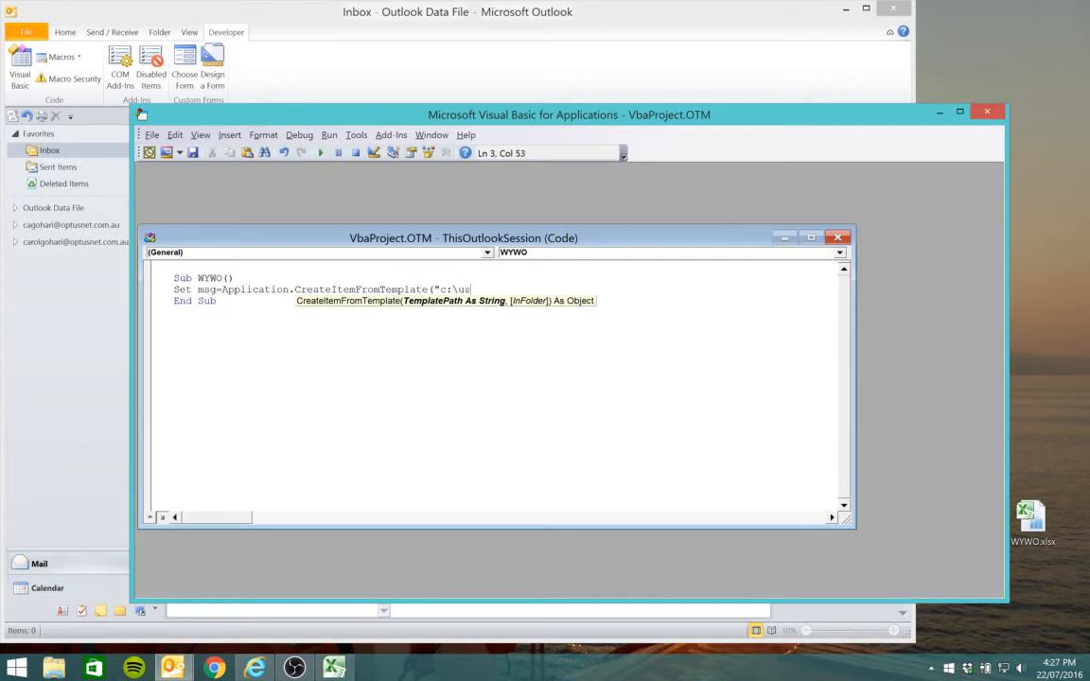
{"action": "type", "text": "er"}
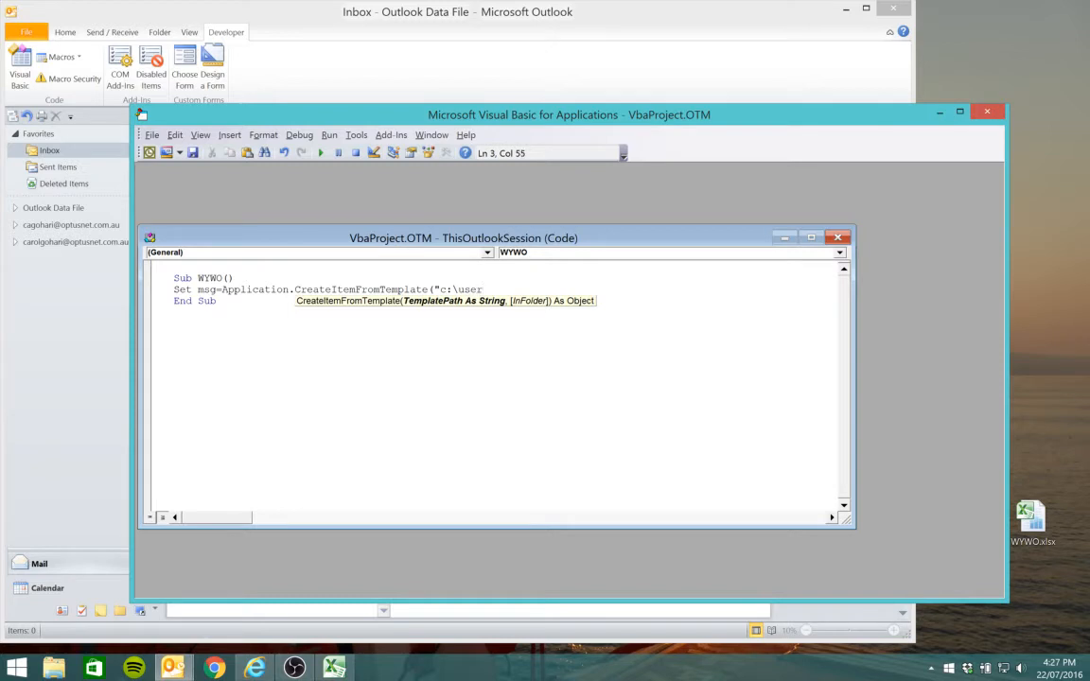
{"action": "type", "text": "s\\c"}
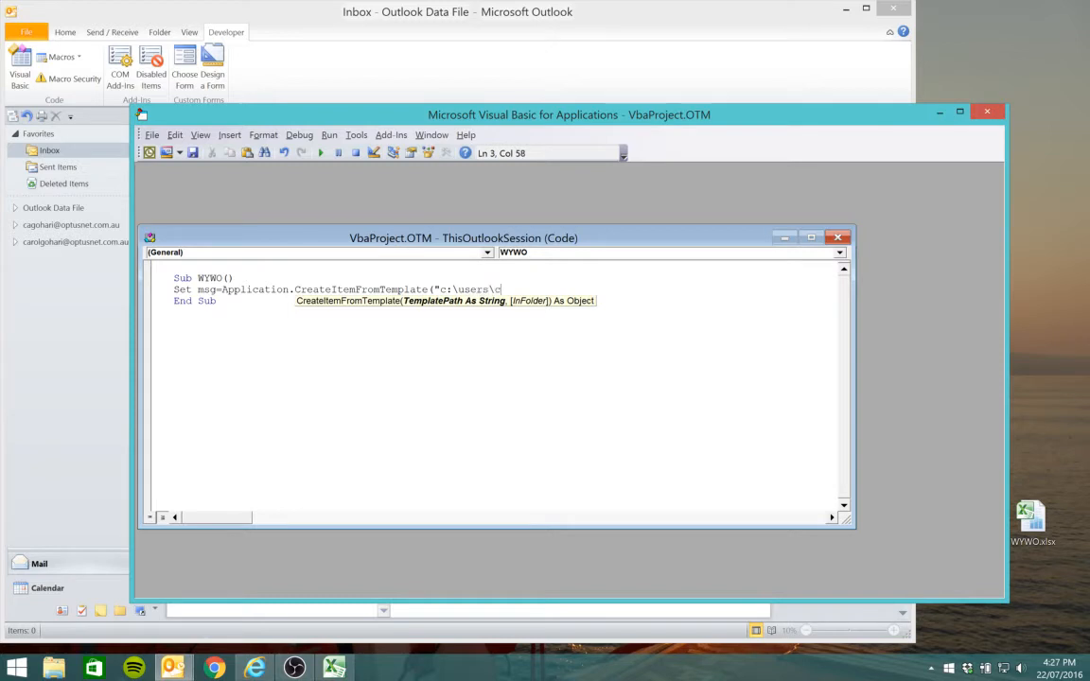
{"action": "type", "text": "aro"}
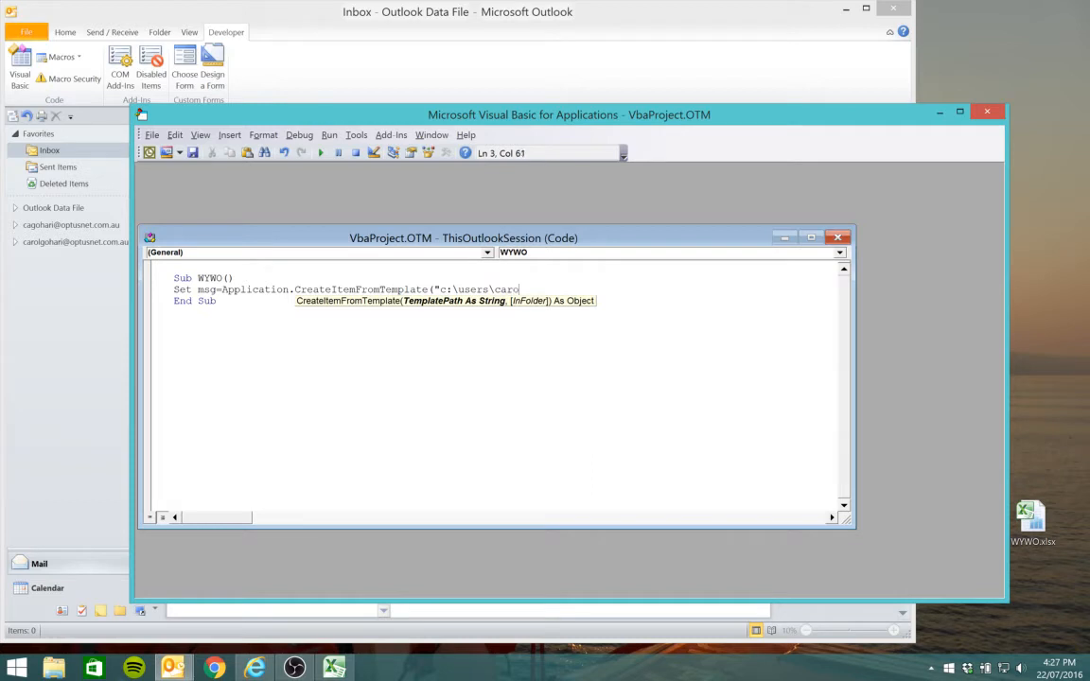
{"action": "type", "text": "l\\"}
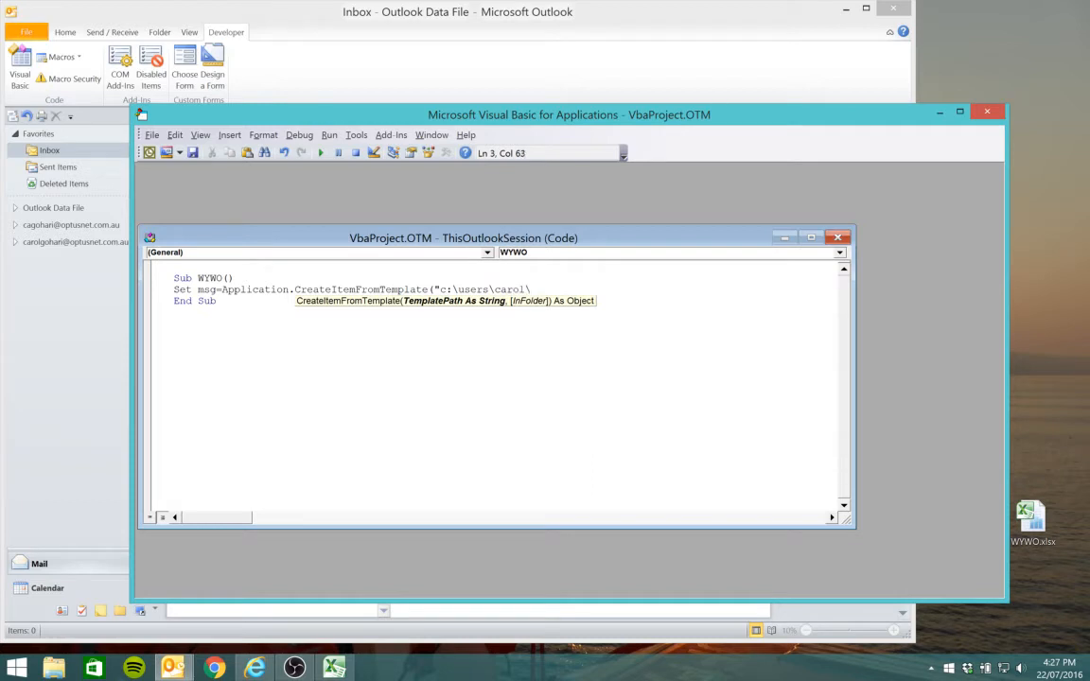
{"action": "type", "text": "app"}
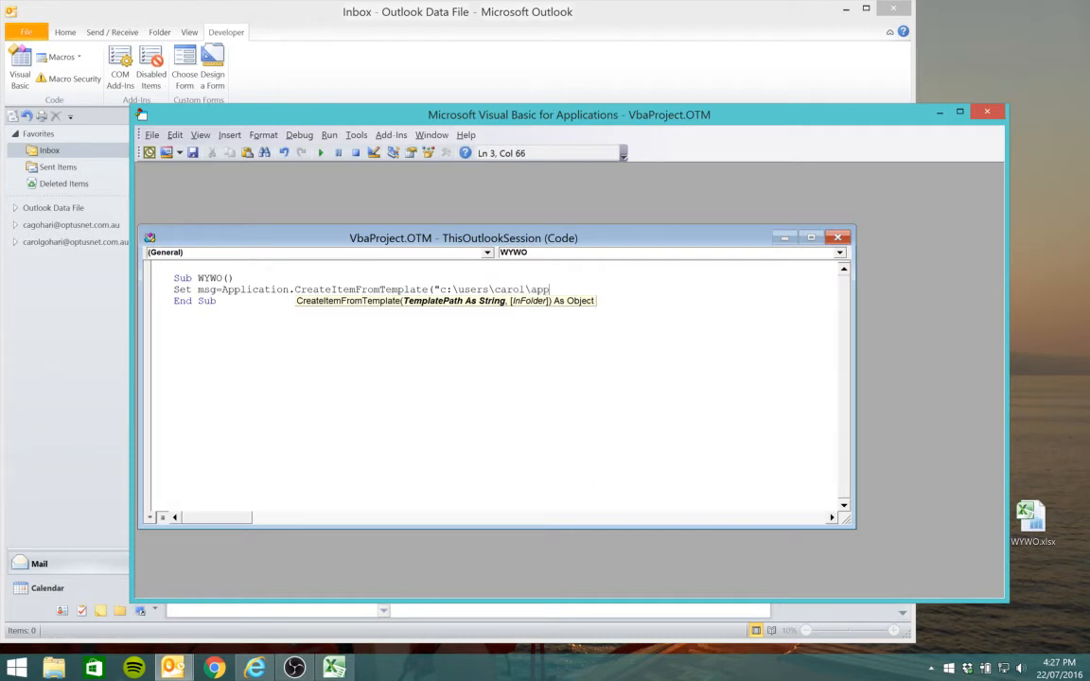
{"action": "type", "text": "data\\"}
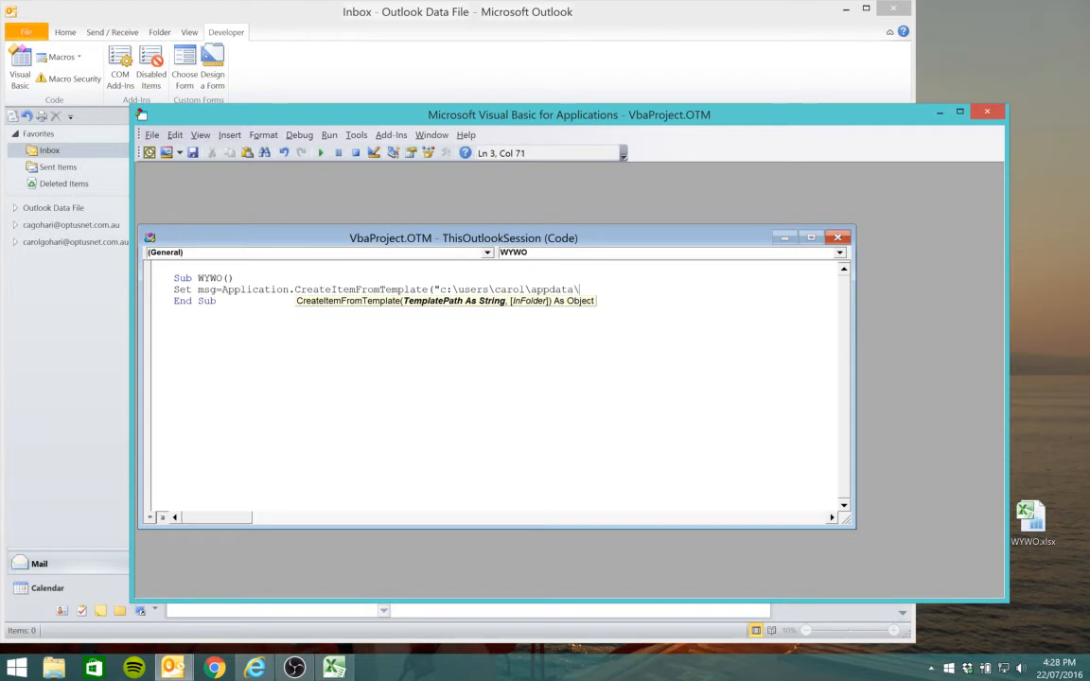
{"action": "type", "text": "roaming"}
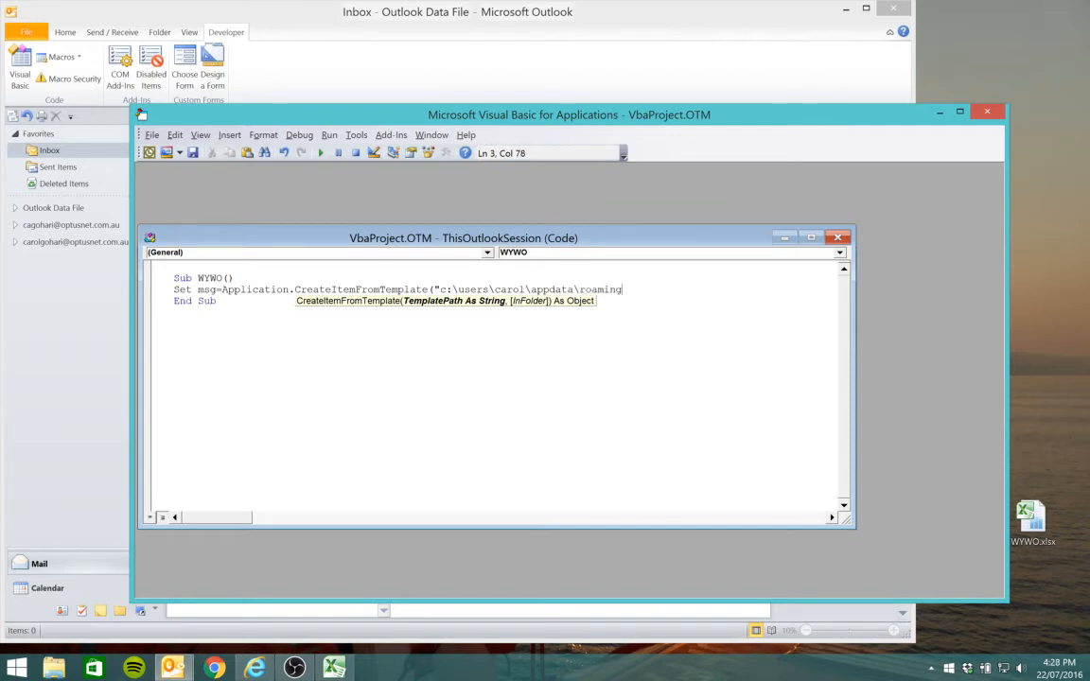
{"action": "type", "text": "\\m"}
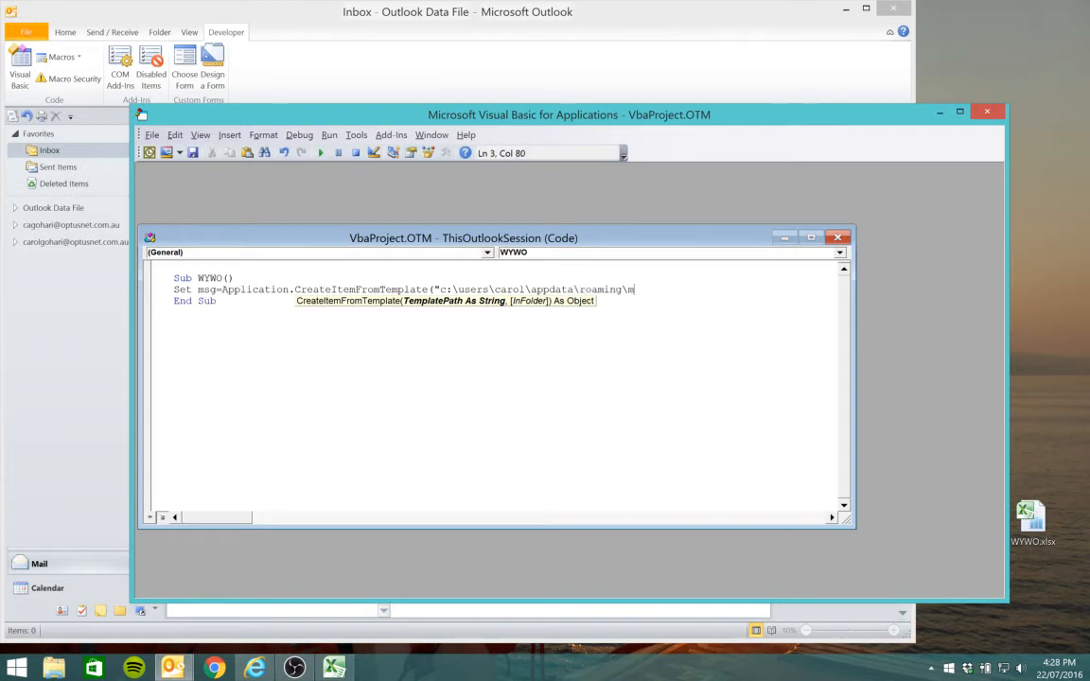
{"action": "type", "text": "icroso"}
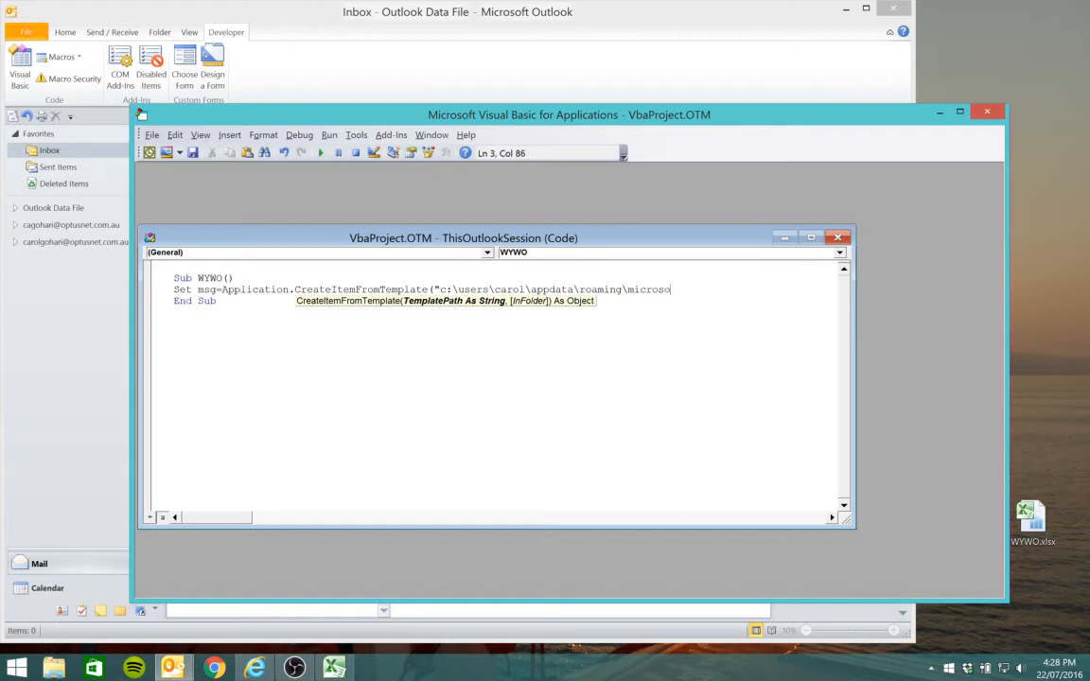
{"action": "type", "text": "ft\\"}
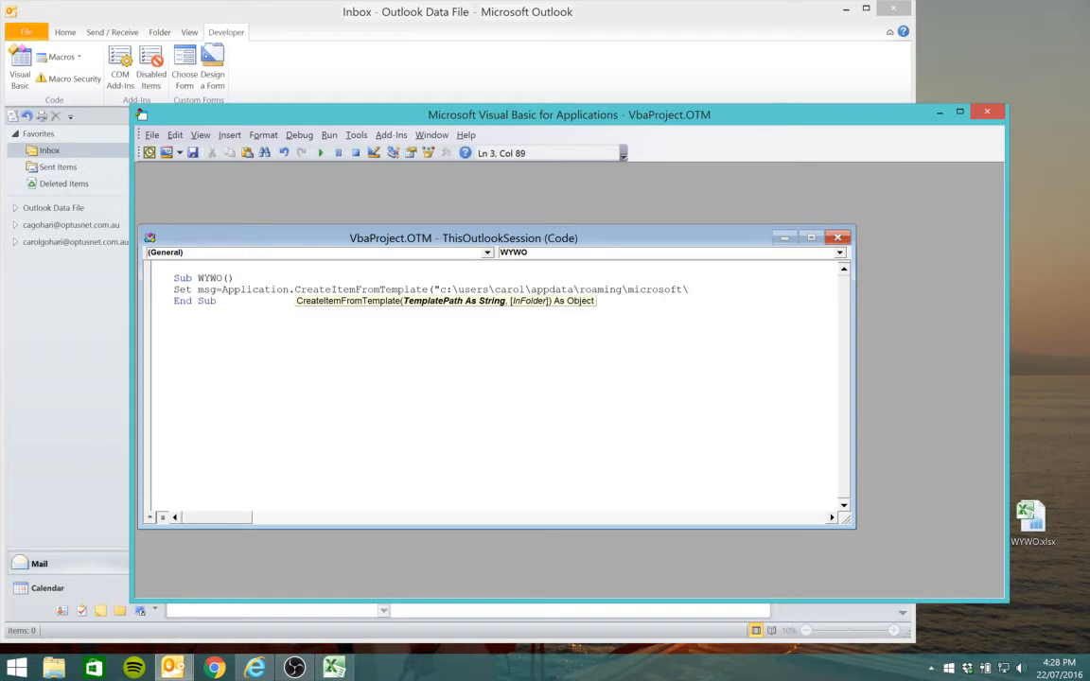
{"action": "type", "text": "templates"}
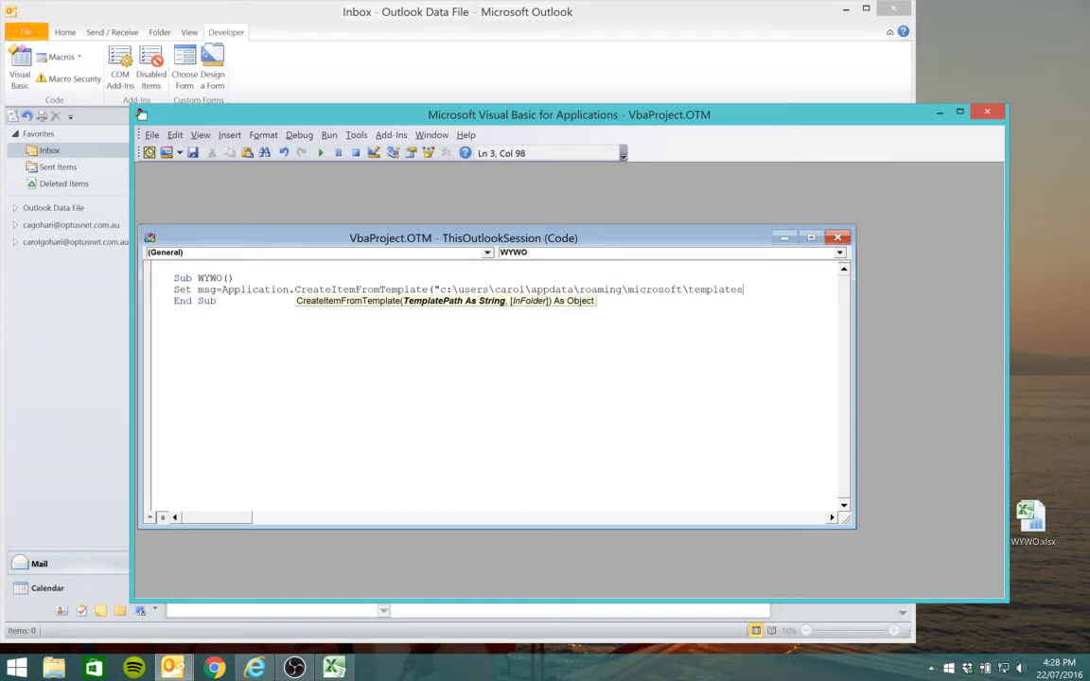
{"action": "type", "text": "\\wywo.o"}
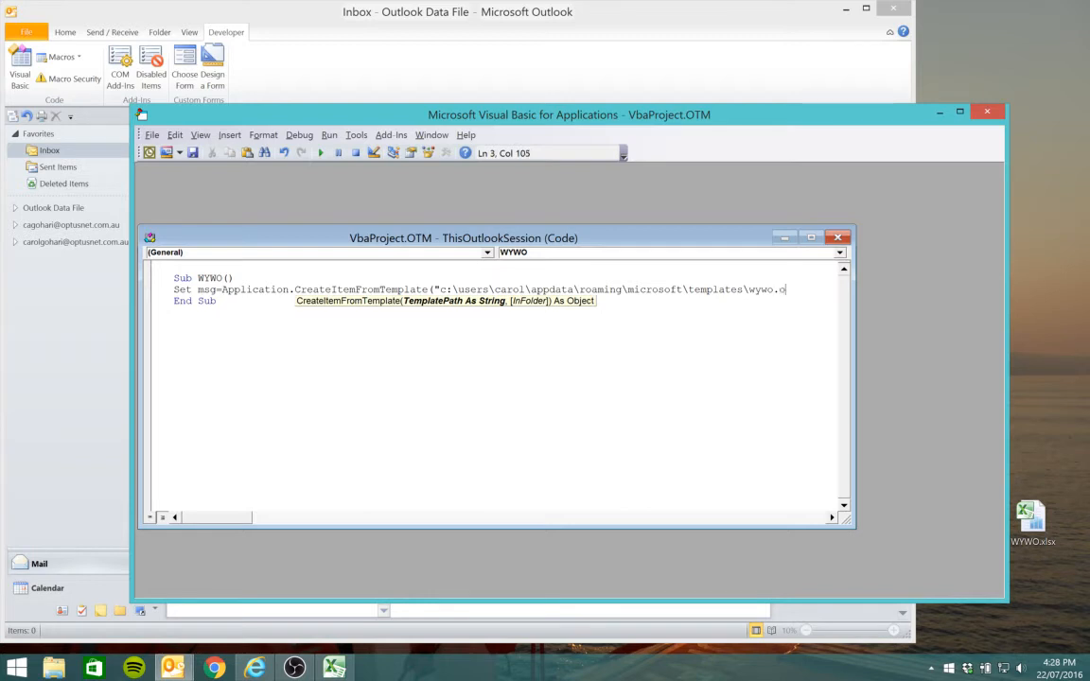
{"action": "type", "text": "ft"}
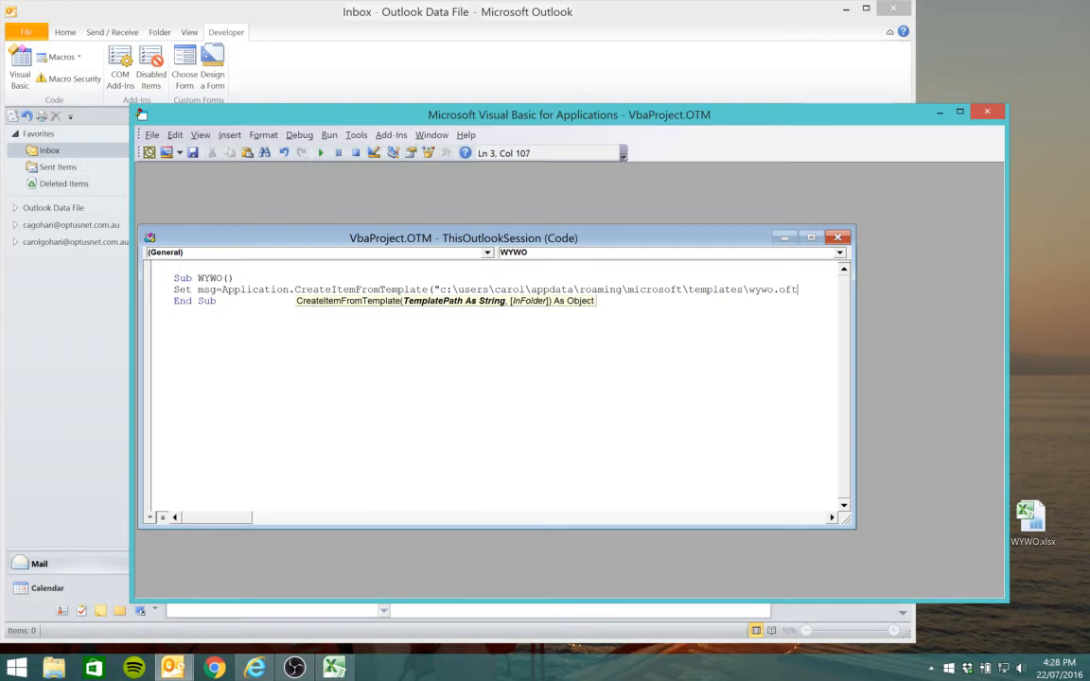
{"action": "type", "text": ")"}
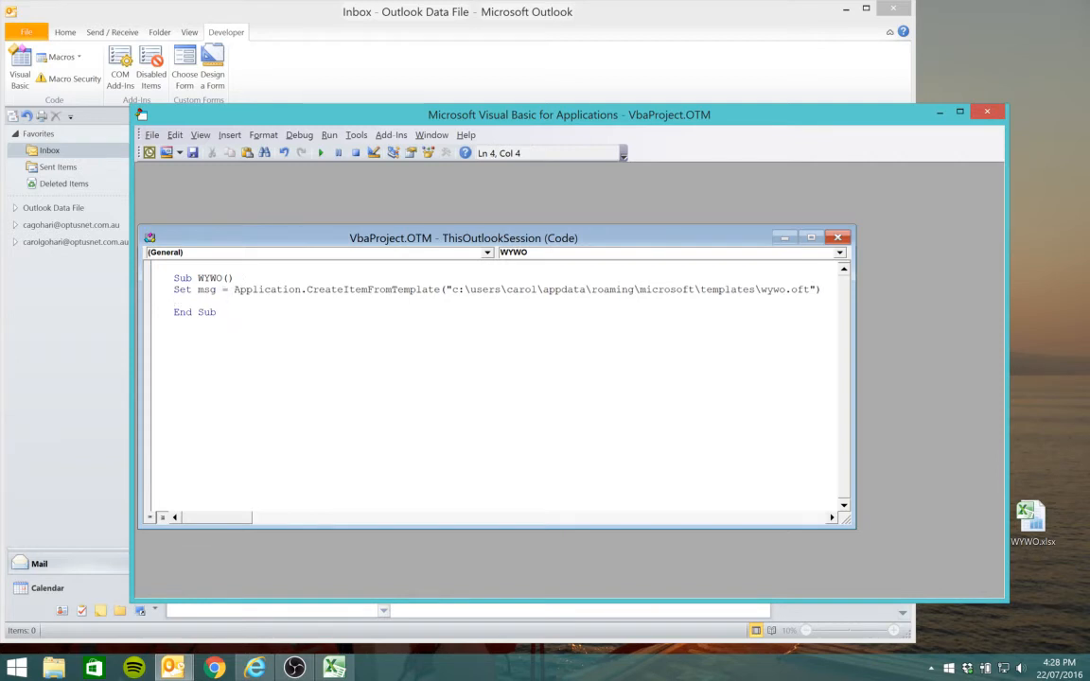
Add the line msg.Display to show the templated message
{"action": "type", "text": "msg"}
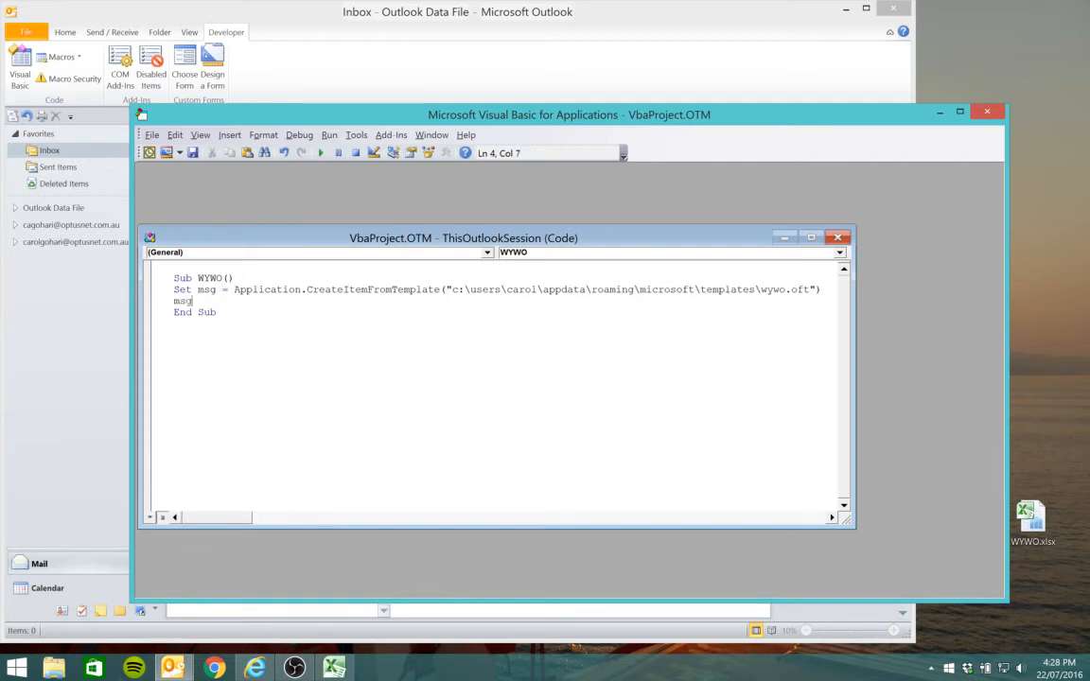
{"action": "type", "text": ".D"}
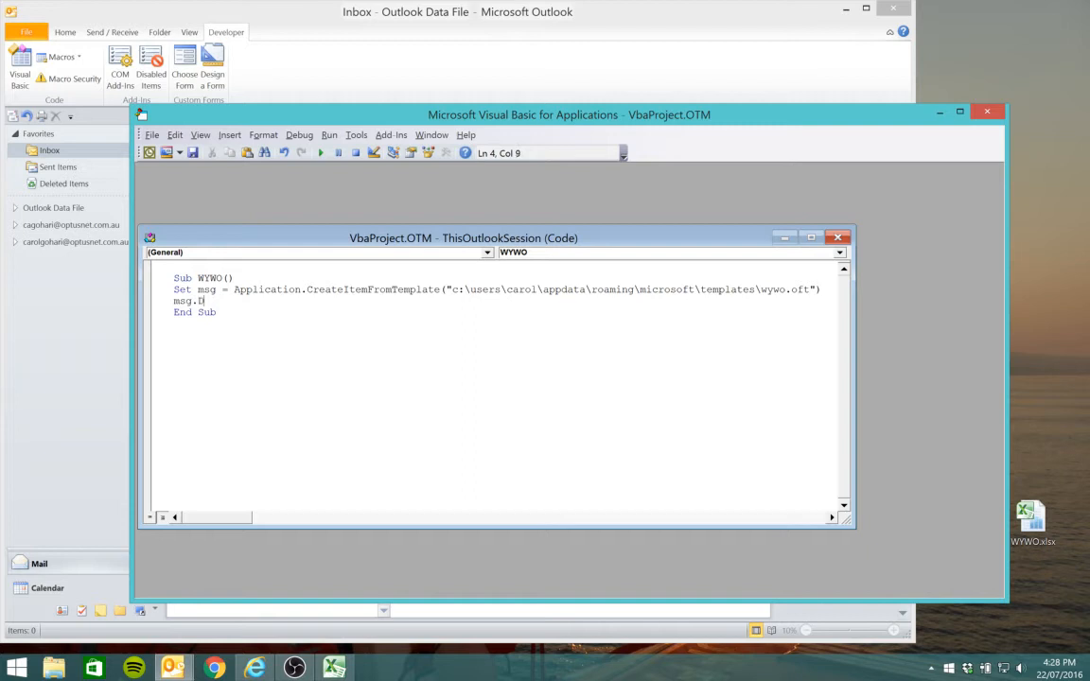
{"action": "type", "text": "isplay"}
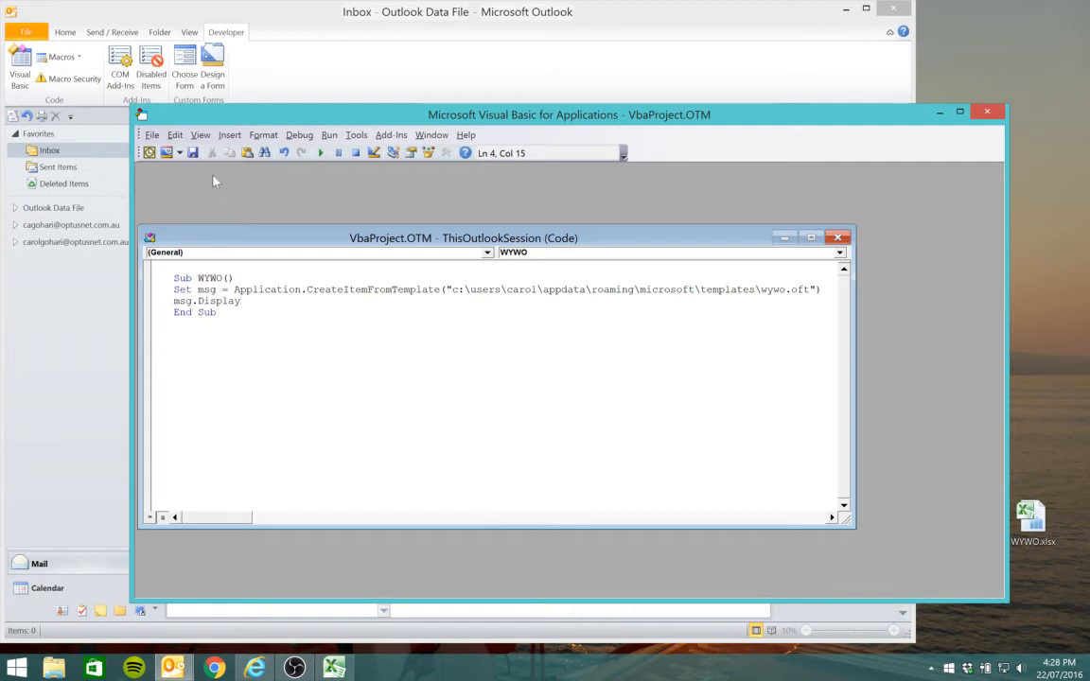
{"action": "mouse_move", "coordinate": [192, 153]}
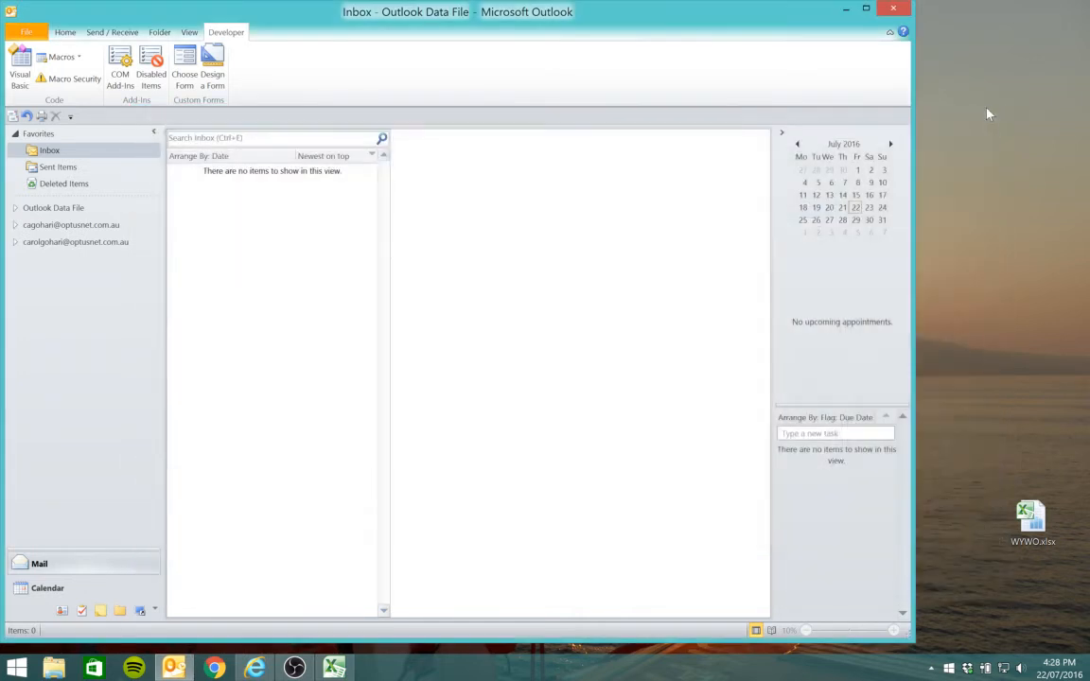
{"action": "mouse_move", "coordinate": [505, 212]}
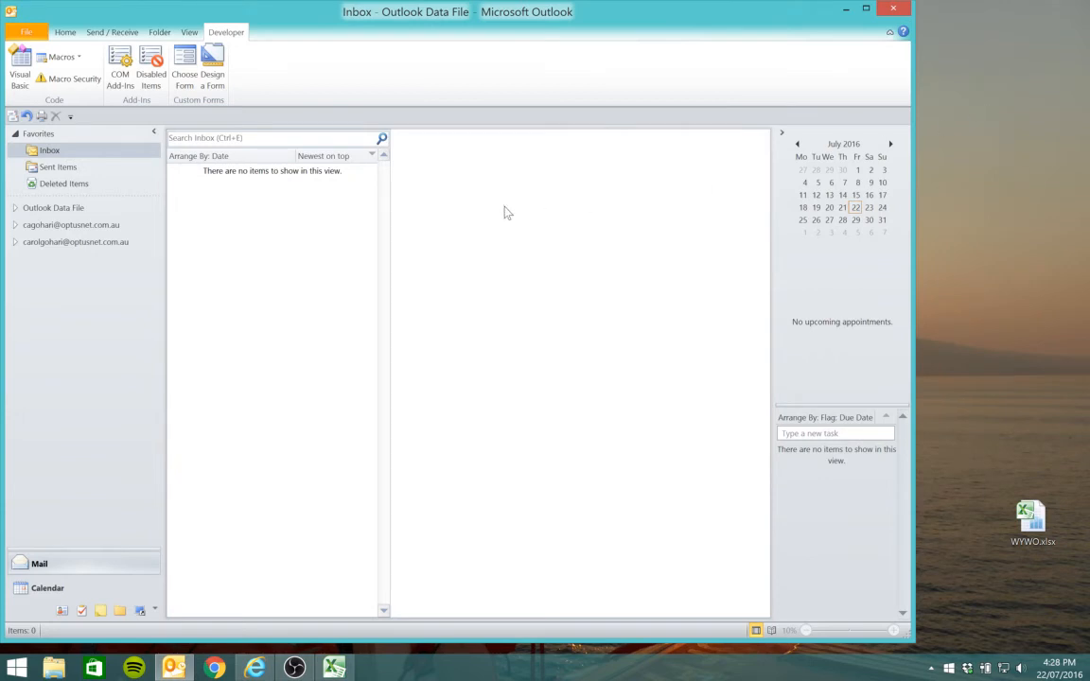
{"action": "mouse_move", "coordinate": [106, 196]}
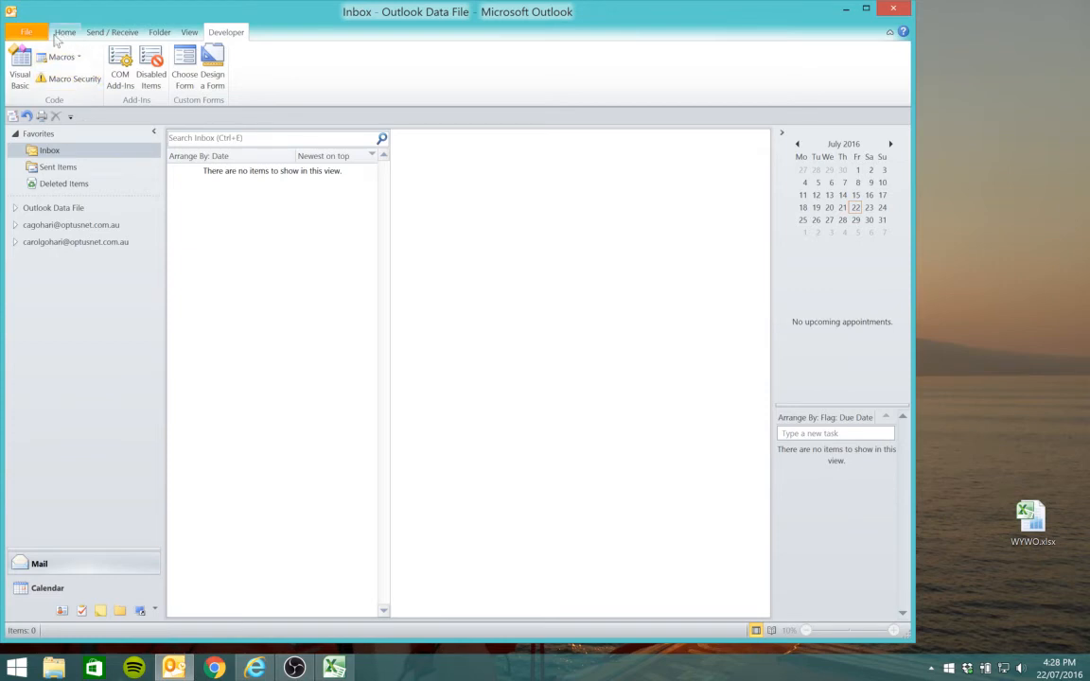
Open Outlook Options on the Quick Access Toolbar page
{"action": "left_click", "coordinate": [27, 32]}
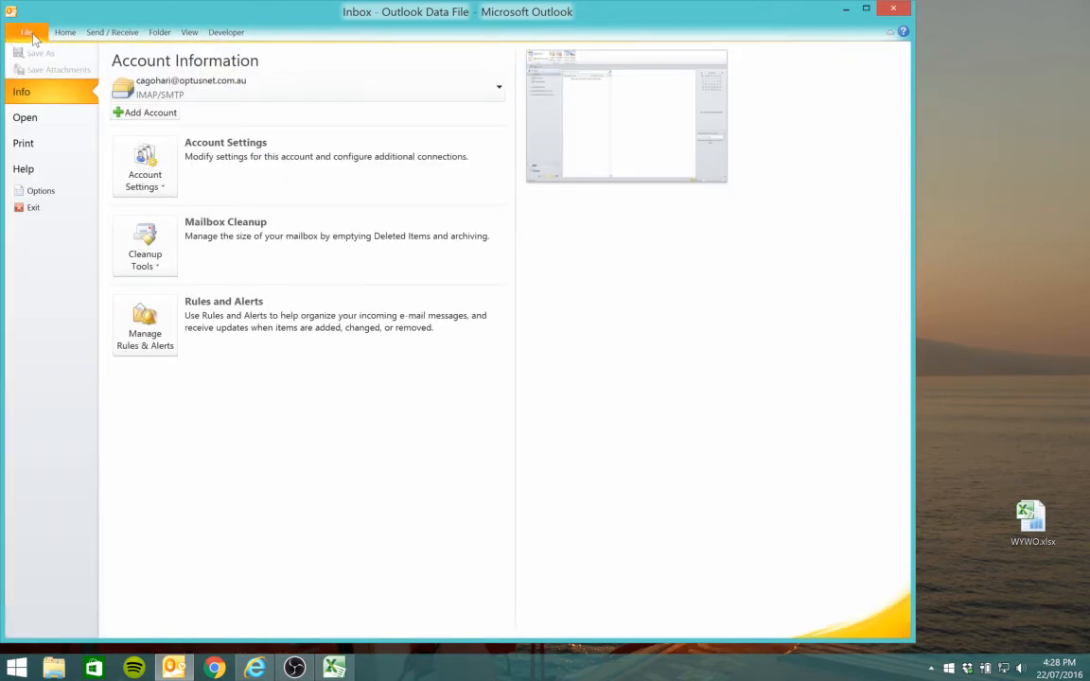
{"action": "left_click", "coordinate": [40, 191]}
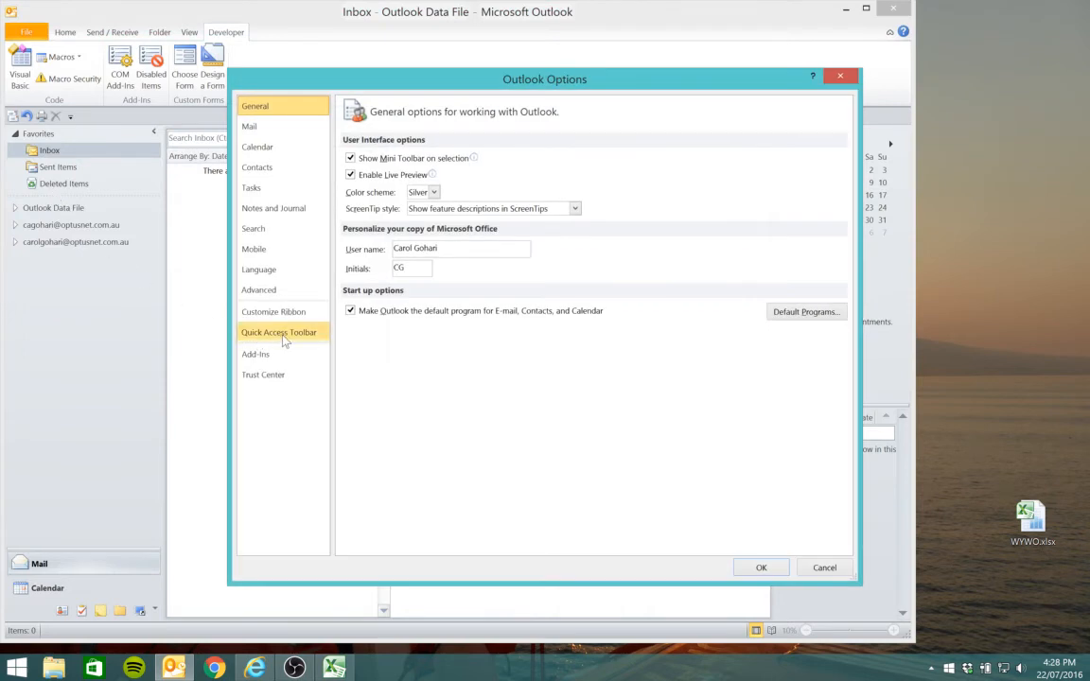
{"action": "left_click", "coordinate": [278, 332]}
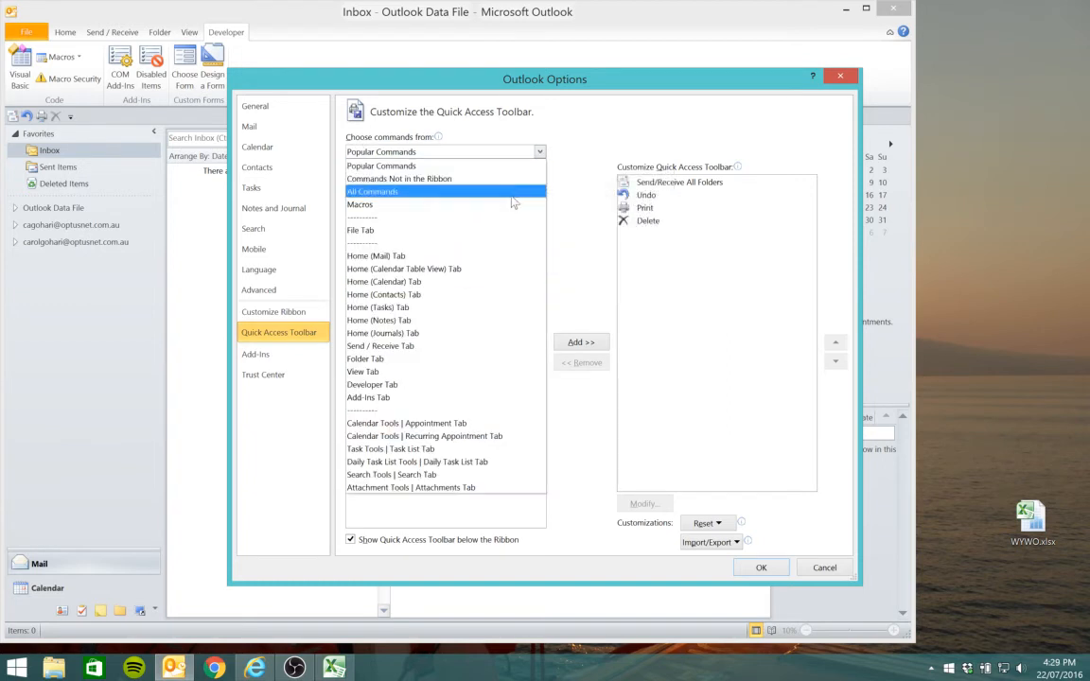
Add Project1.ThisOutlookSession.WYWO from the Macros list and select the new entry
{"action": "left_click", "coordinate": [359, 204]}
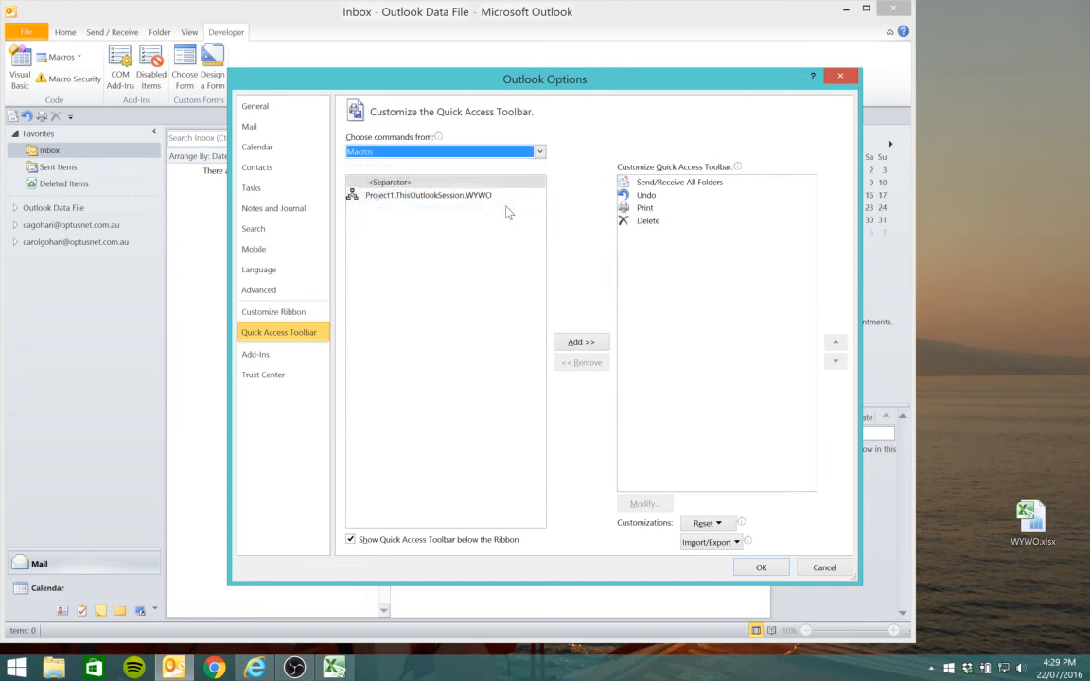
{"action": "mouse_move", "coordinate": [433, 196]}
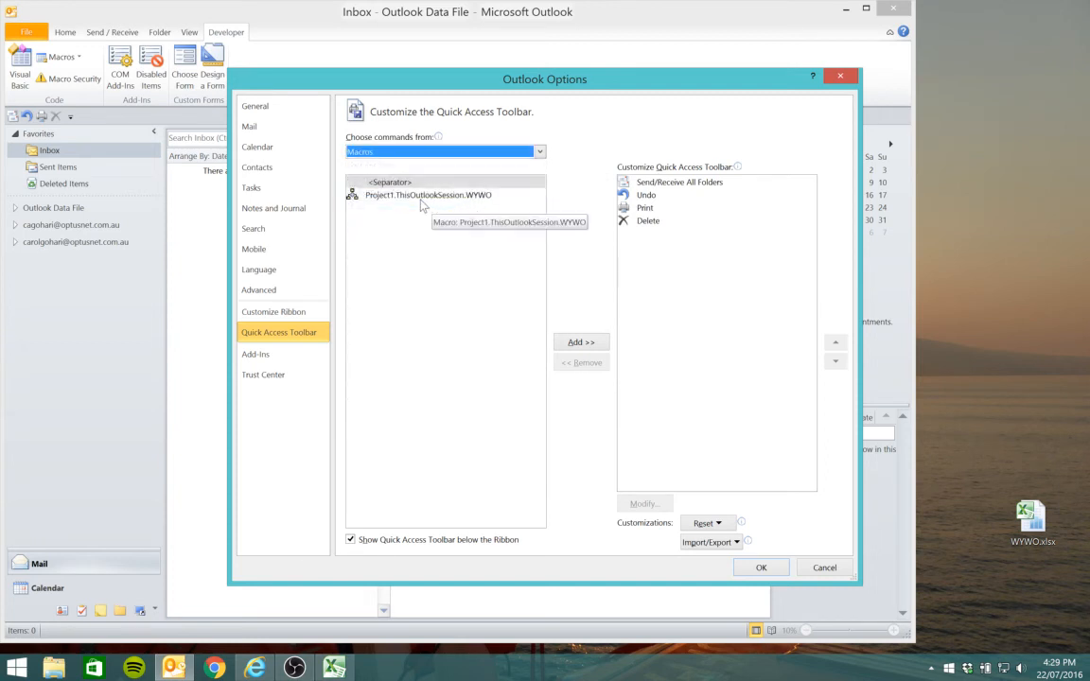
{"action": "left_click", "coordinate": [427, 194]}
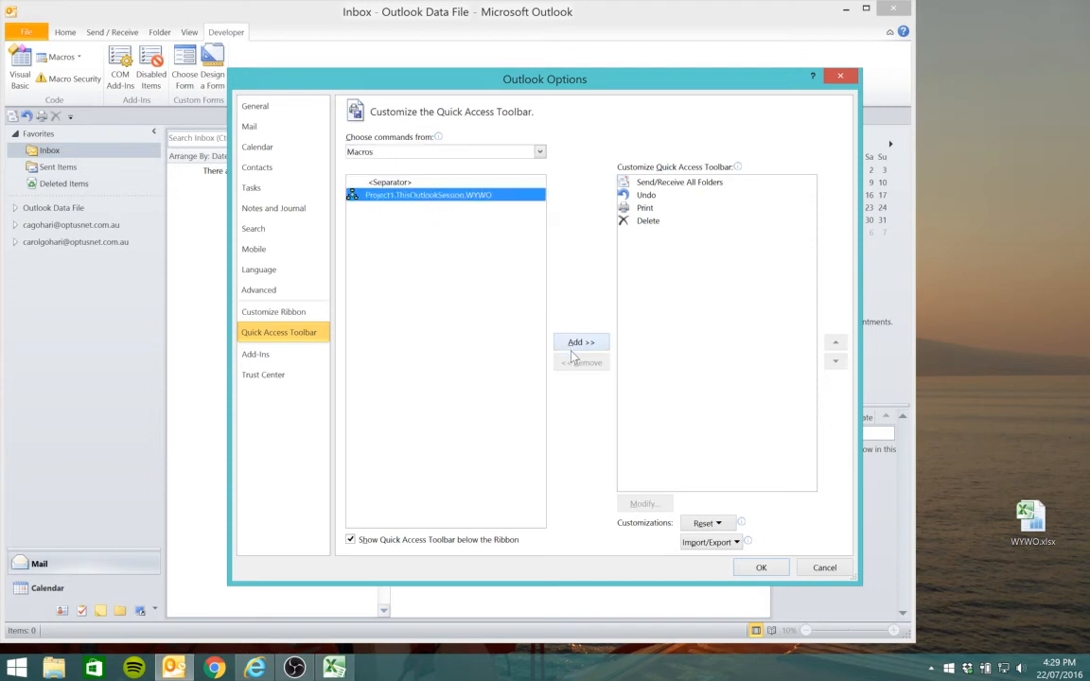
{"action": "left_click", "coordinate": [581, 341]}
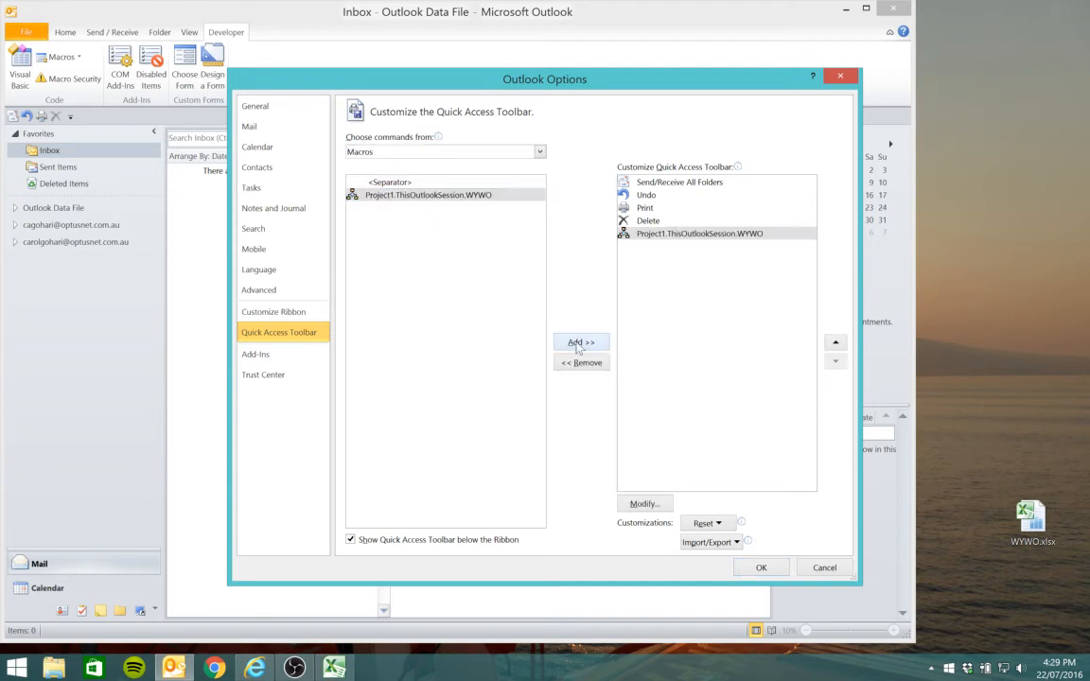
{"action": "mouse_move", "coordinate": [661, 304]}
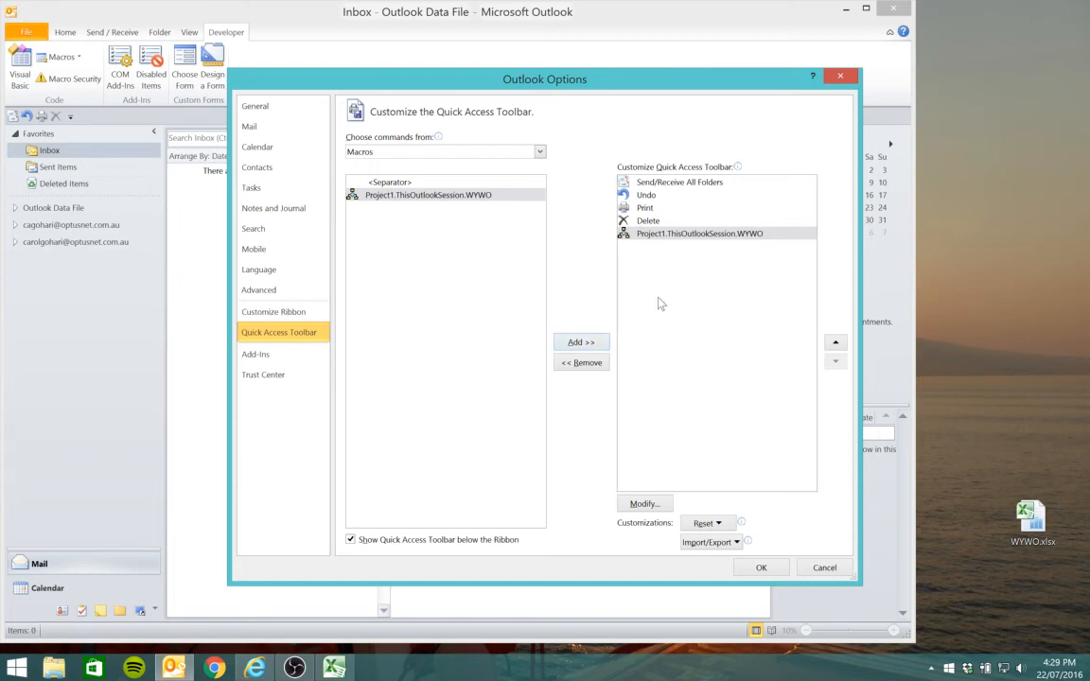
{"action": "left_click", "coordinate": [699, 234]}
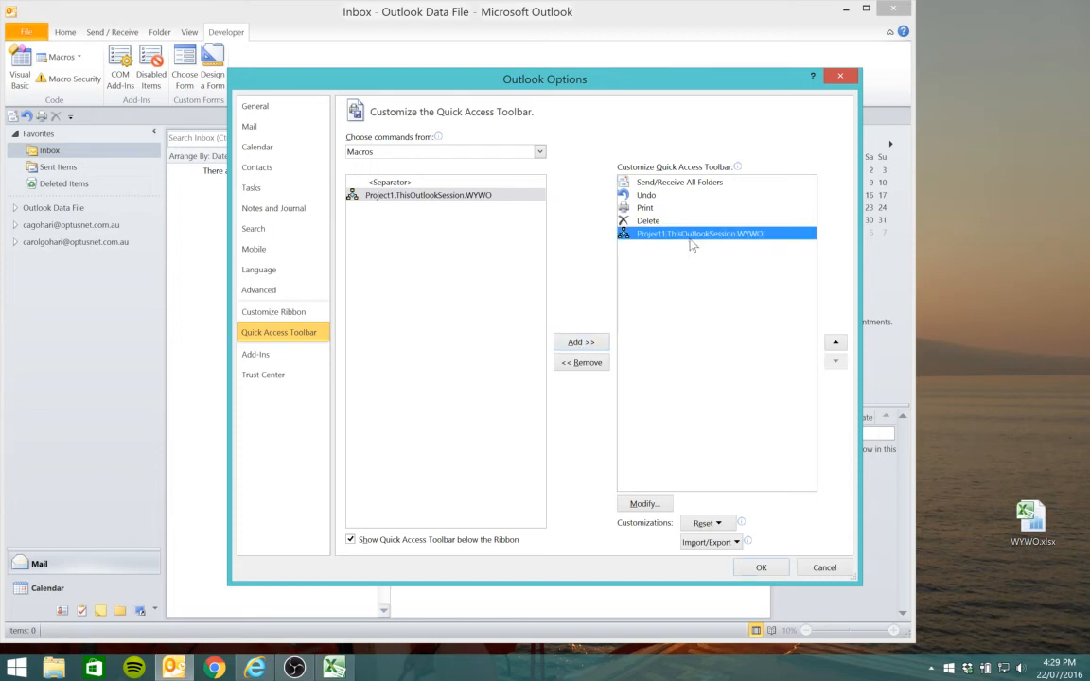
Change the WYWO button icon to the telephone symbol and close Outlook Options
{"action": "left_click", "coordinate": [643, 503]}
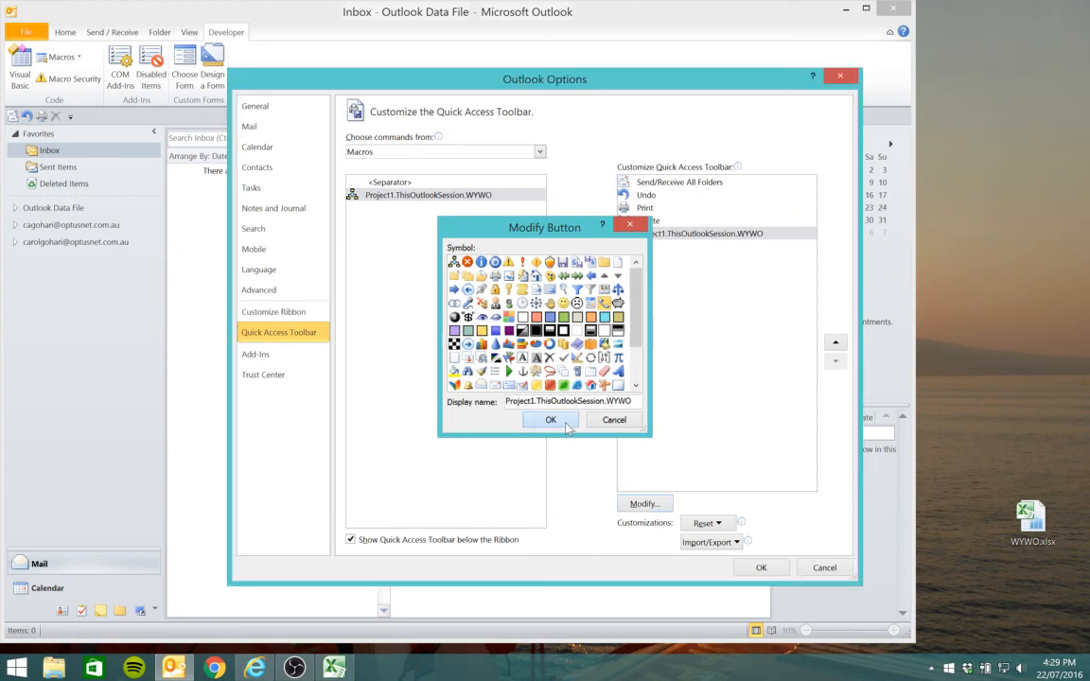
{"action": "left_click", "coordinate": [550, 420]}
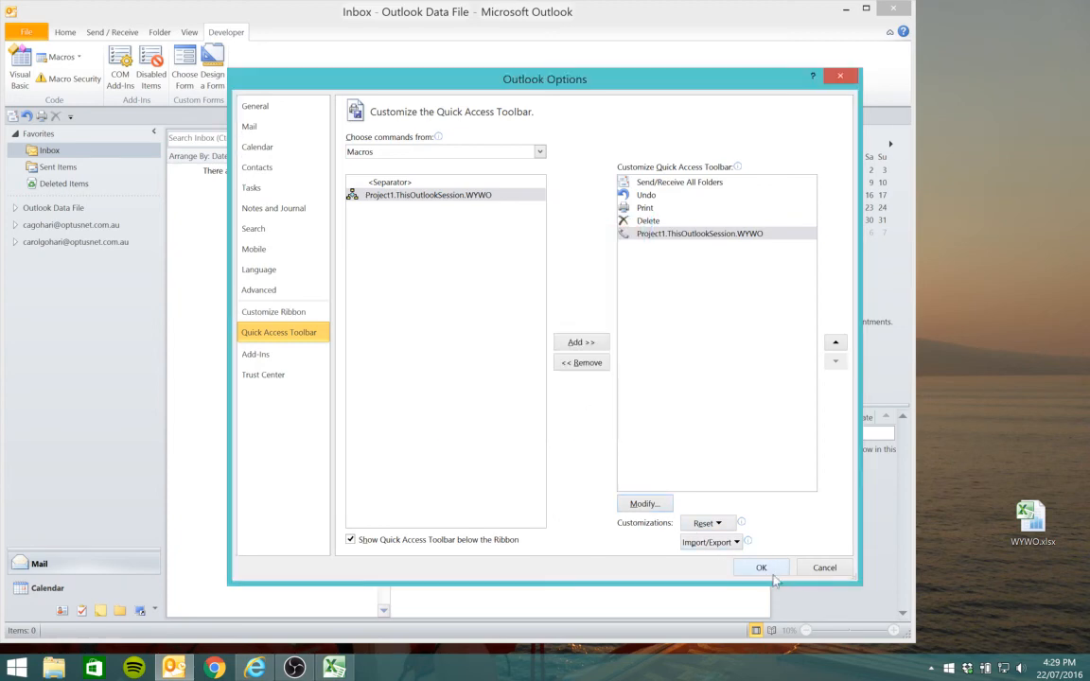
{"action": "left_click", "coordinate": [761, 566]}
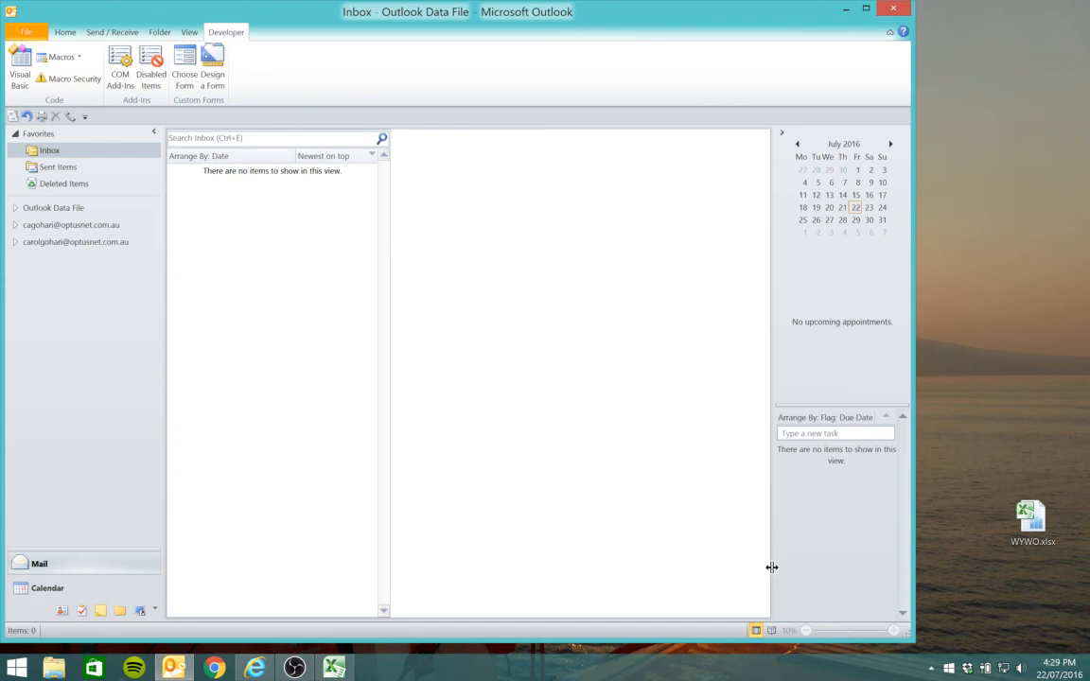
{"action": "mouse_move", "coordinate": [107, 197]}
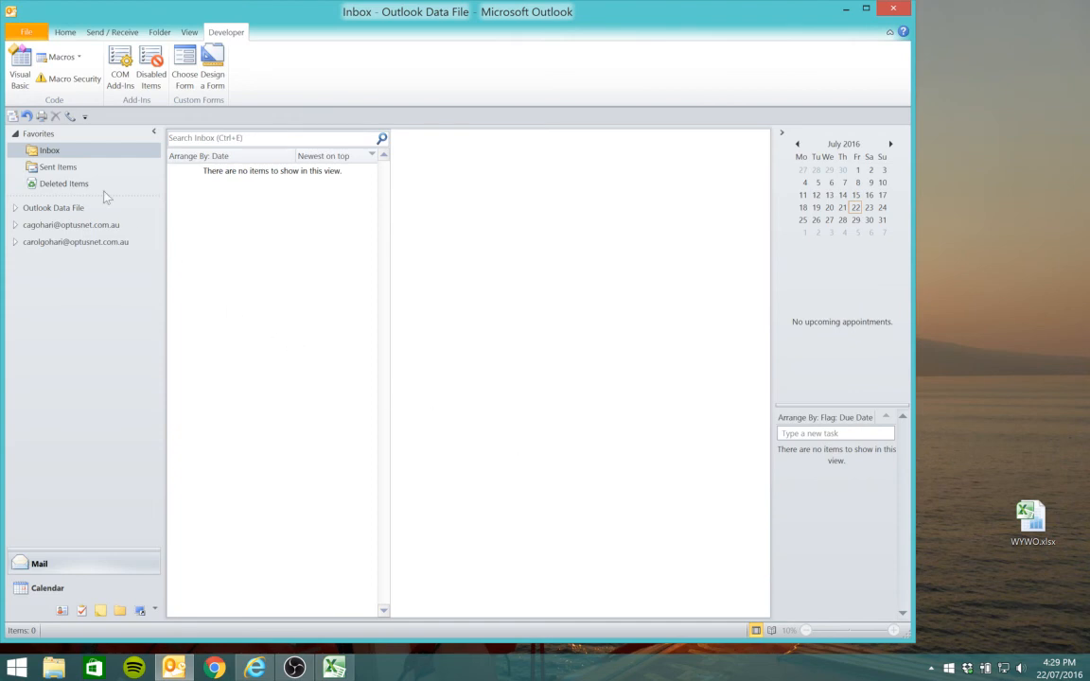
{"action": "mouse_move", "coordinate": [71, 116]}
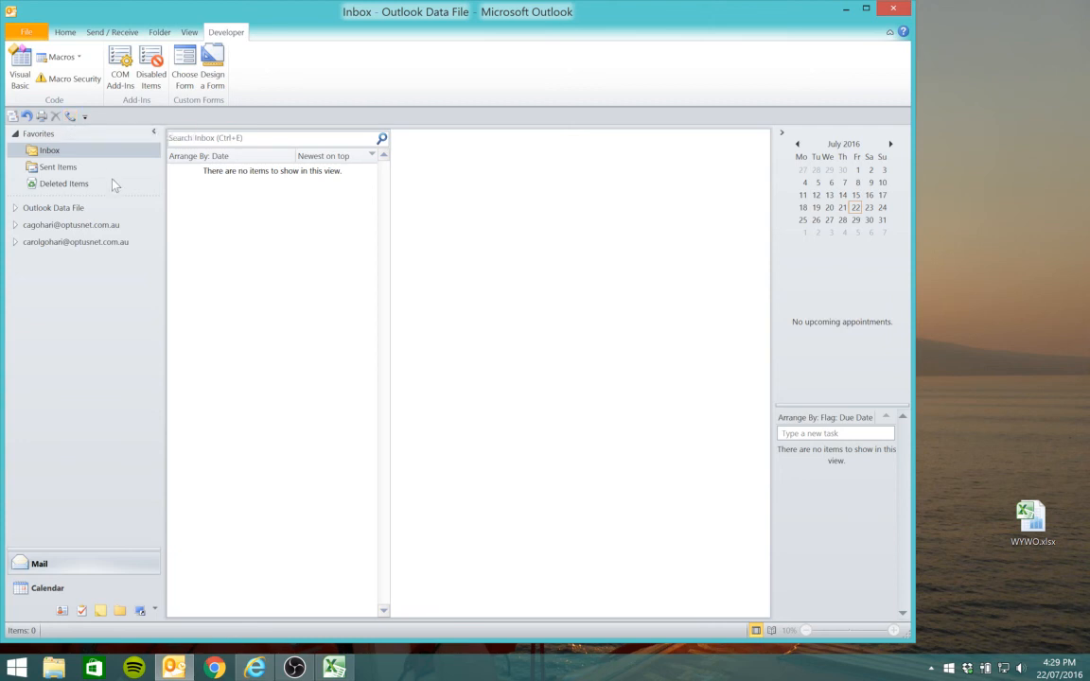
{"action": "mouse_move", "coordinate": [71, 115]}
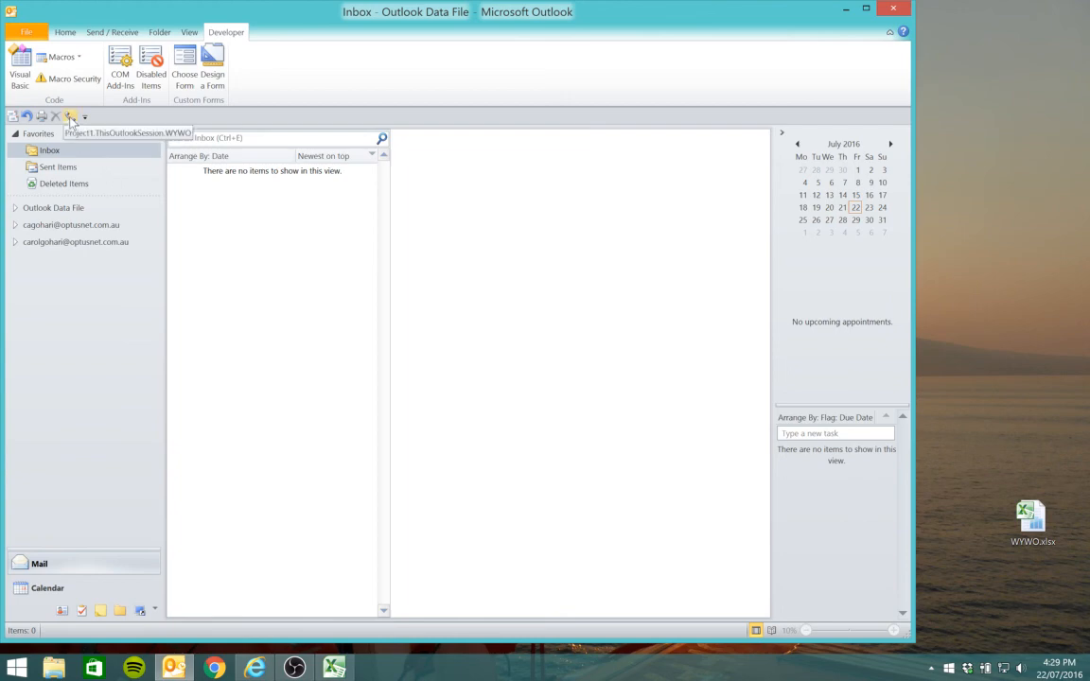